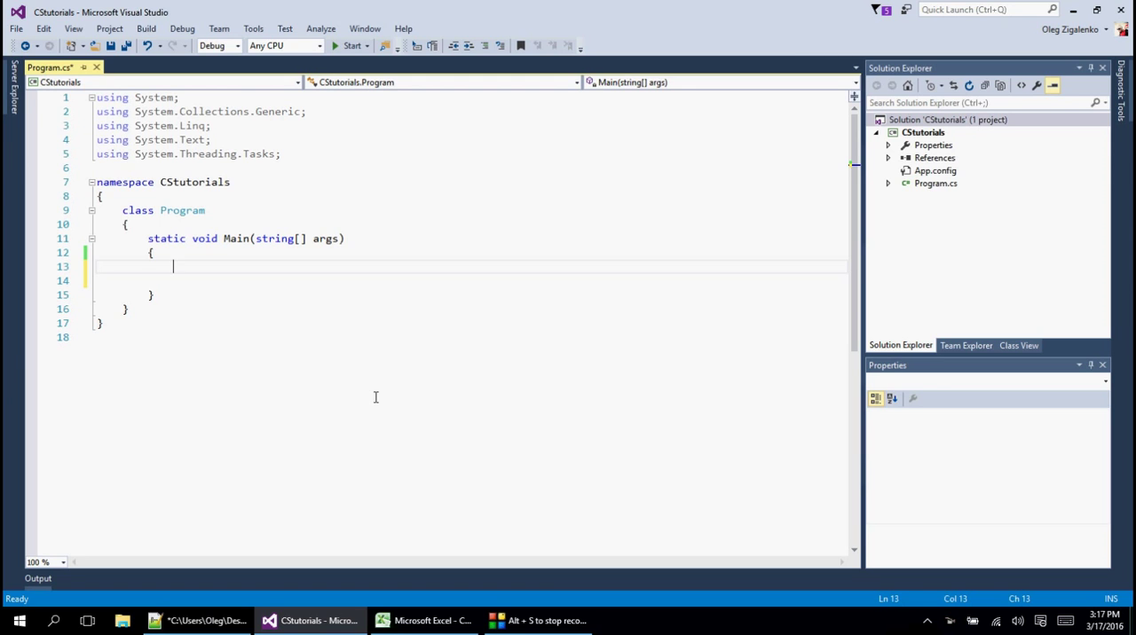
Declare int x = 5 and string y, and begin the assignment y = x
text(int)
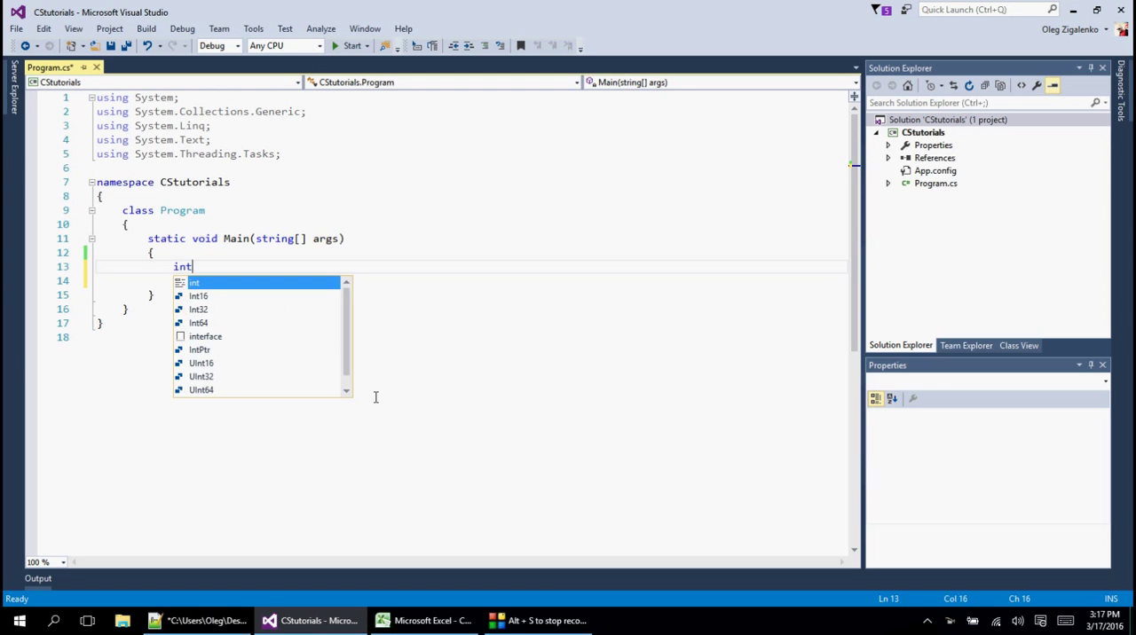
text(x)
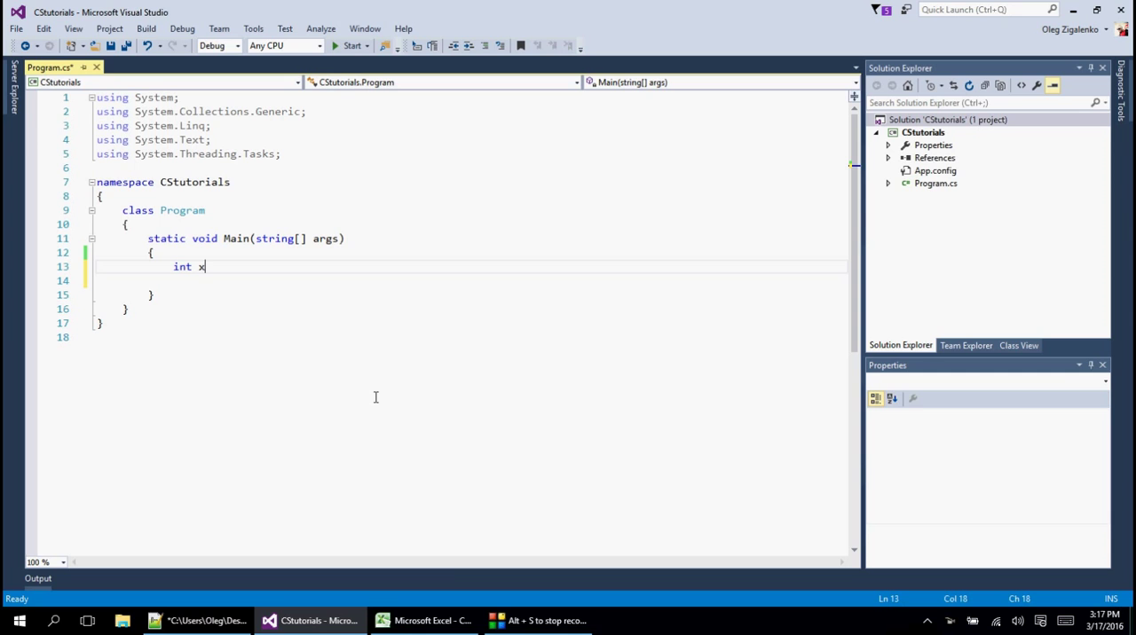
text(= 5)
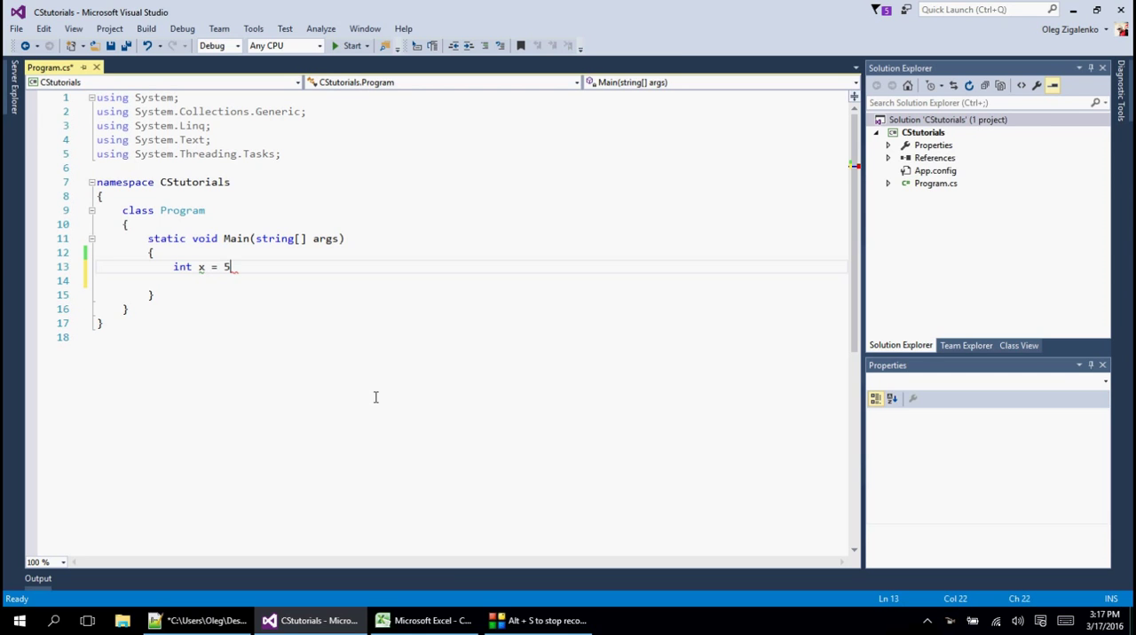
text(;)
click(468, 281)
text(string y;)
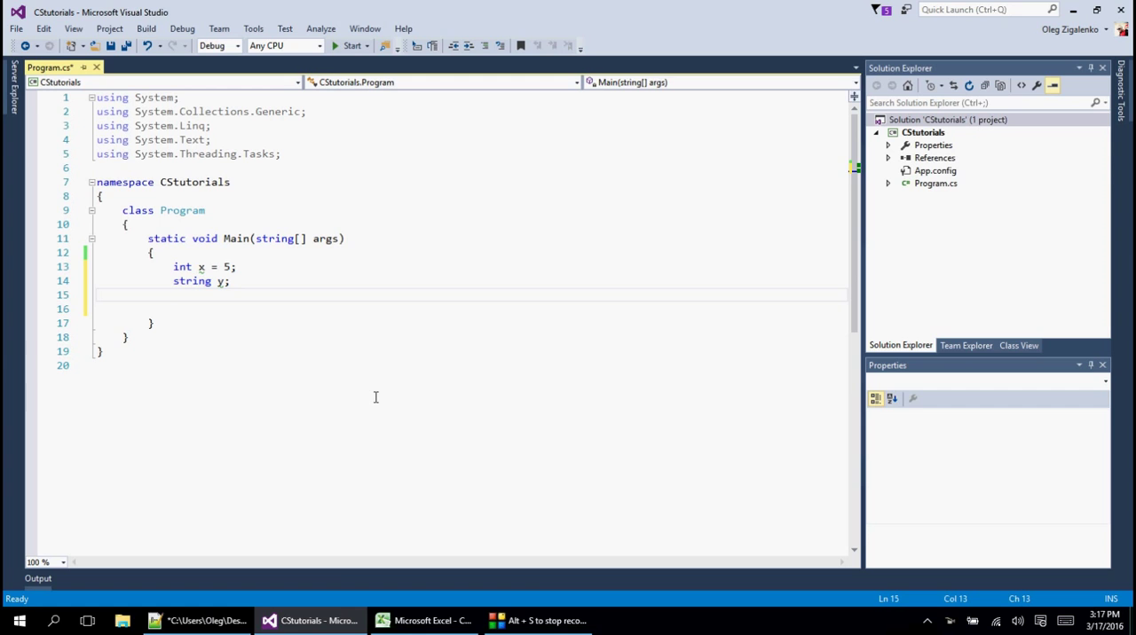
text(y =)
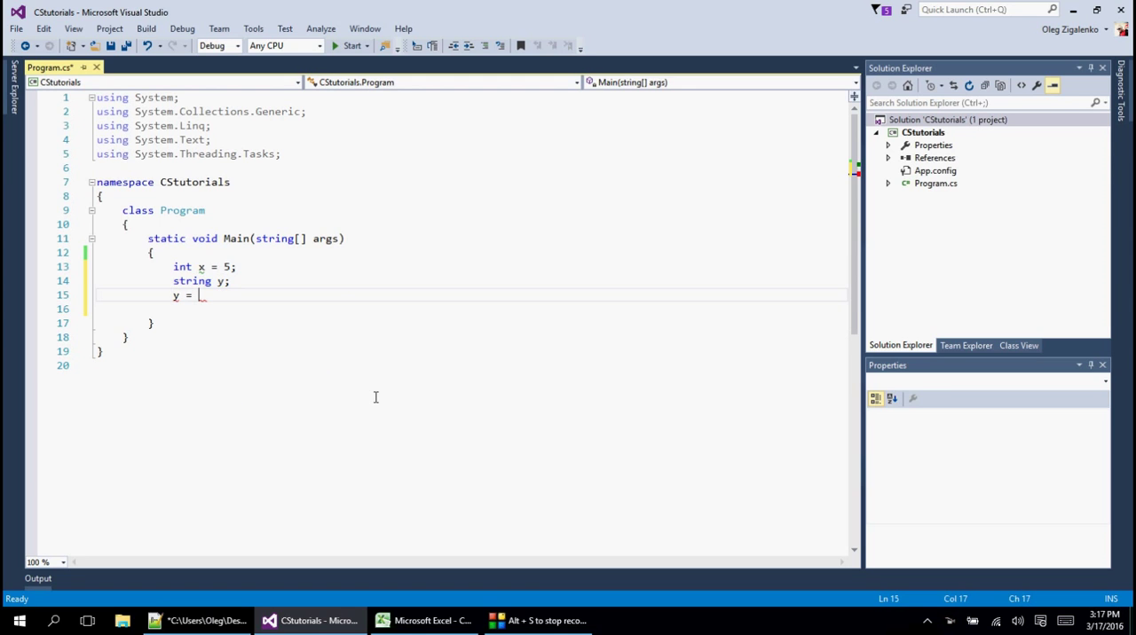
text(x;)
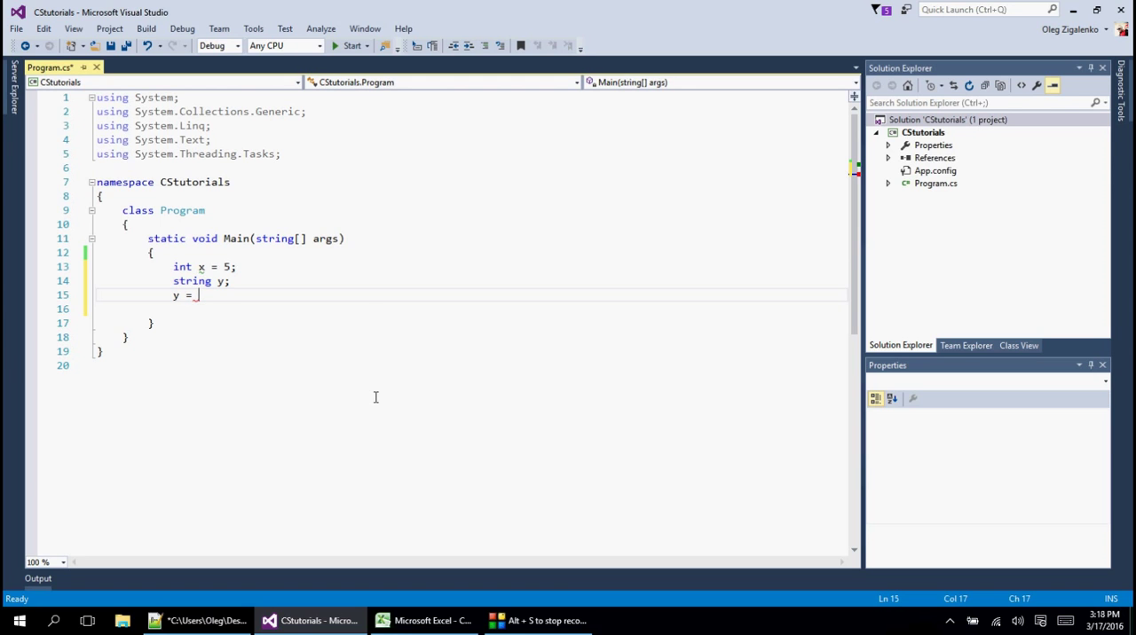
Complete the assignment as y = x.ToString(); with IntelliSense
text(x.)
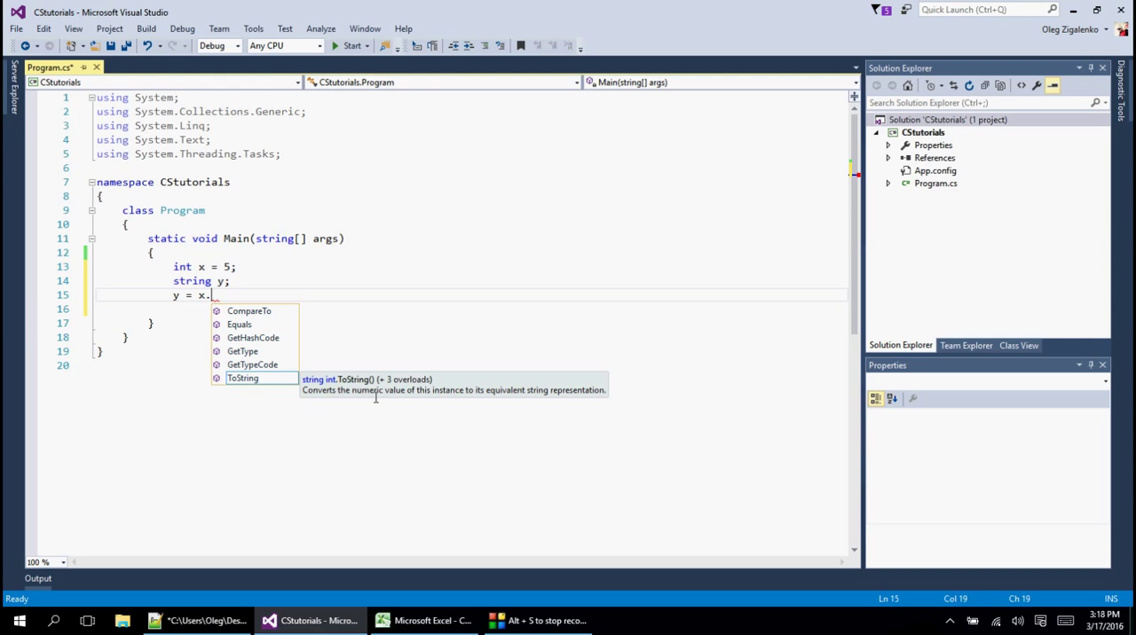
text(To)
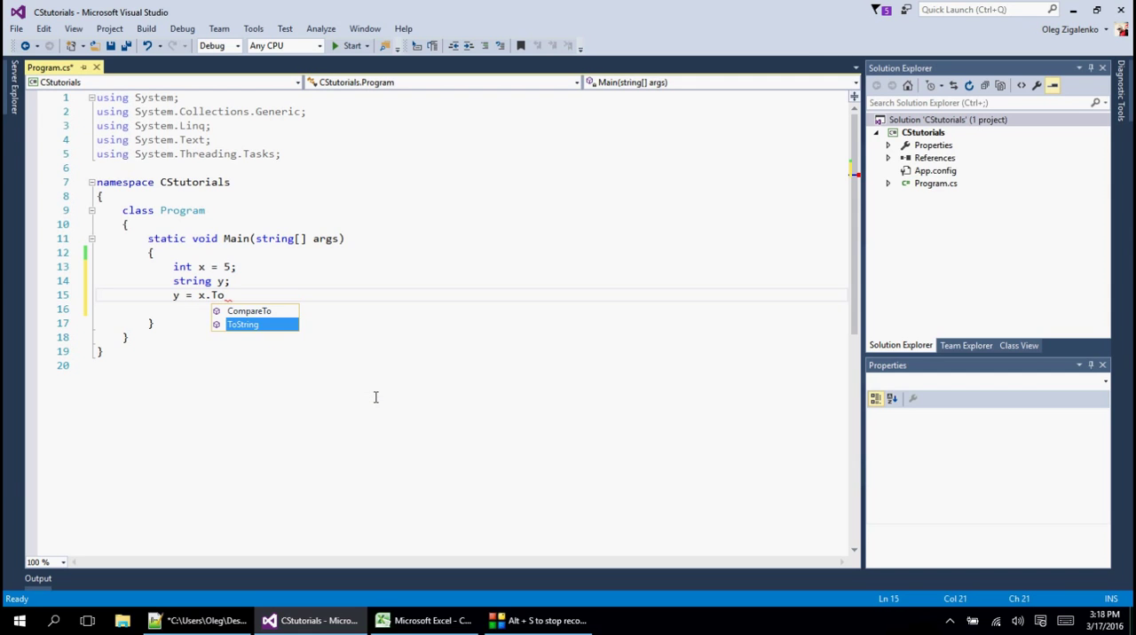
text(String())
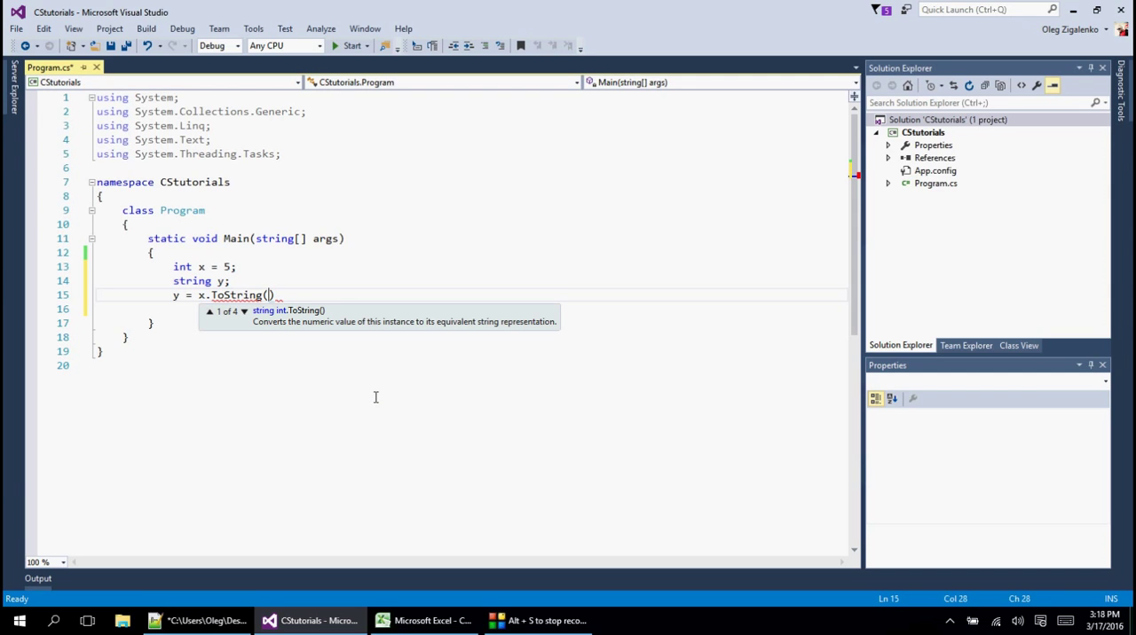
text(;)
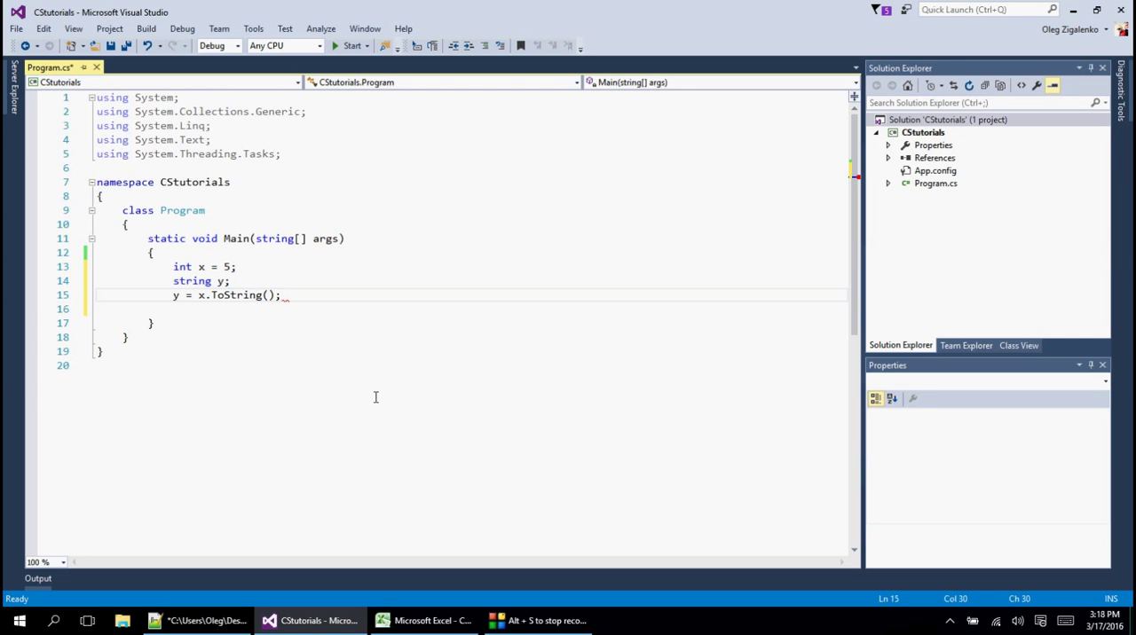
Add Console.WriteLine(y); on a new line
key(enter)
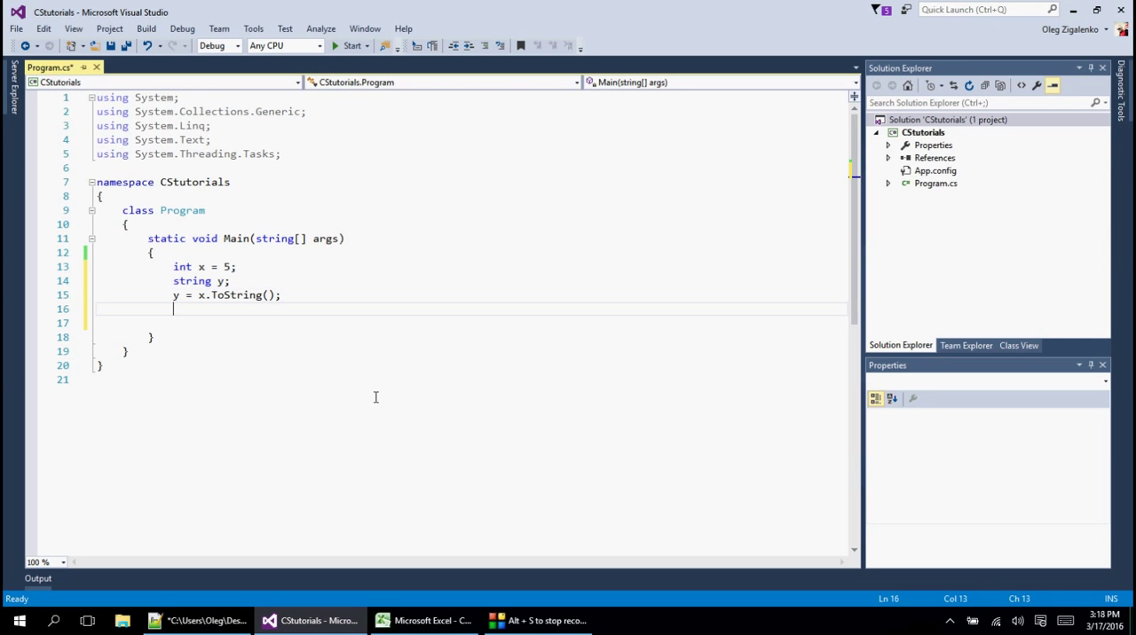
text(Console.WriteLine()
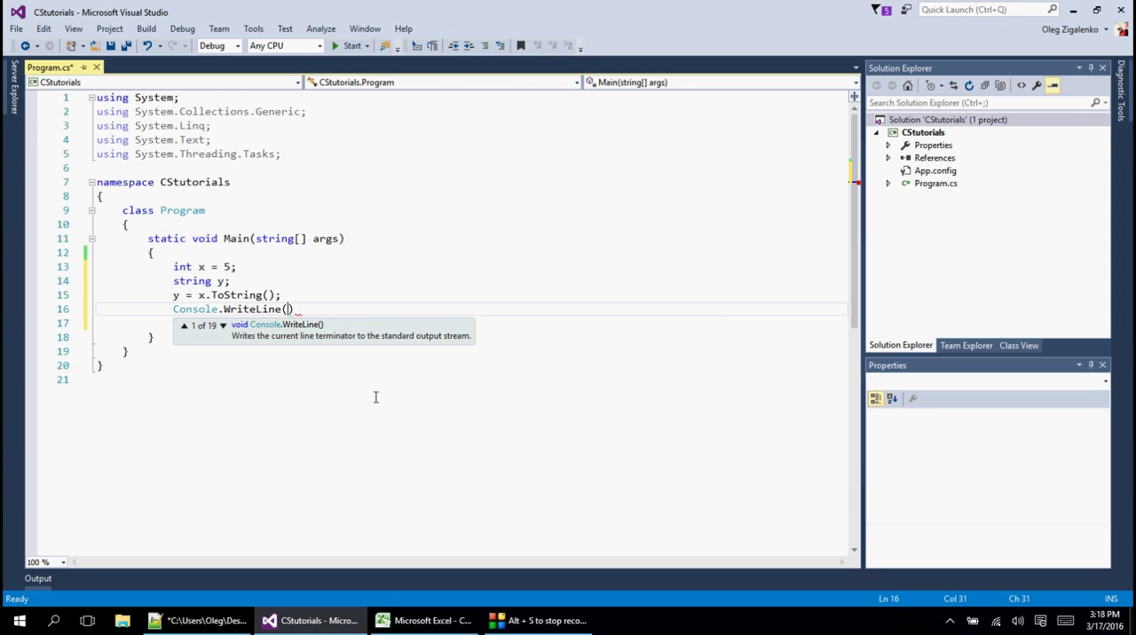
text(y)
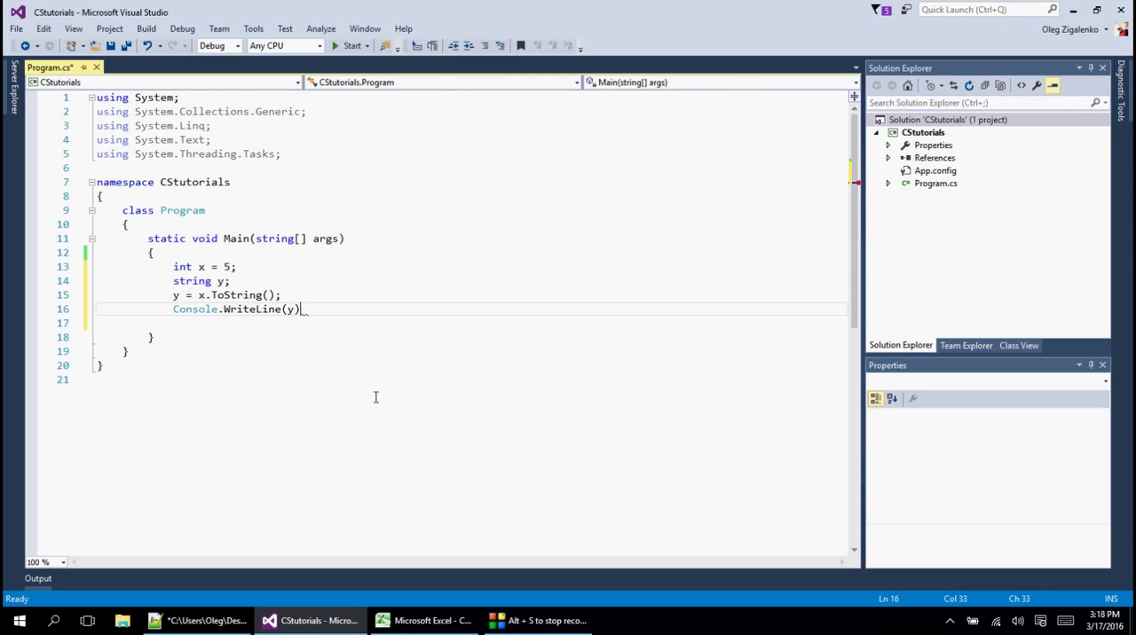
text(;)
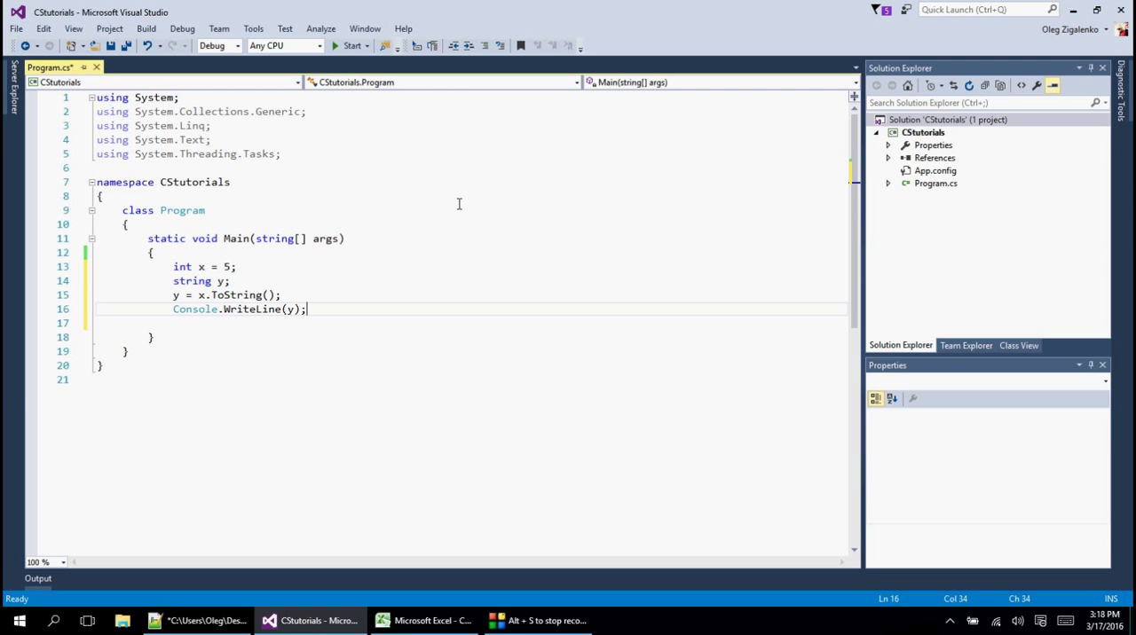
Build and run the CStutorials program with Start to test it
click(351, 46)
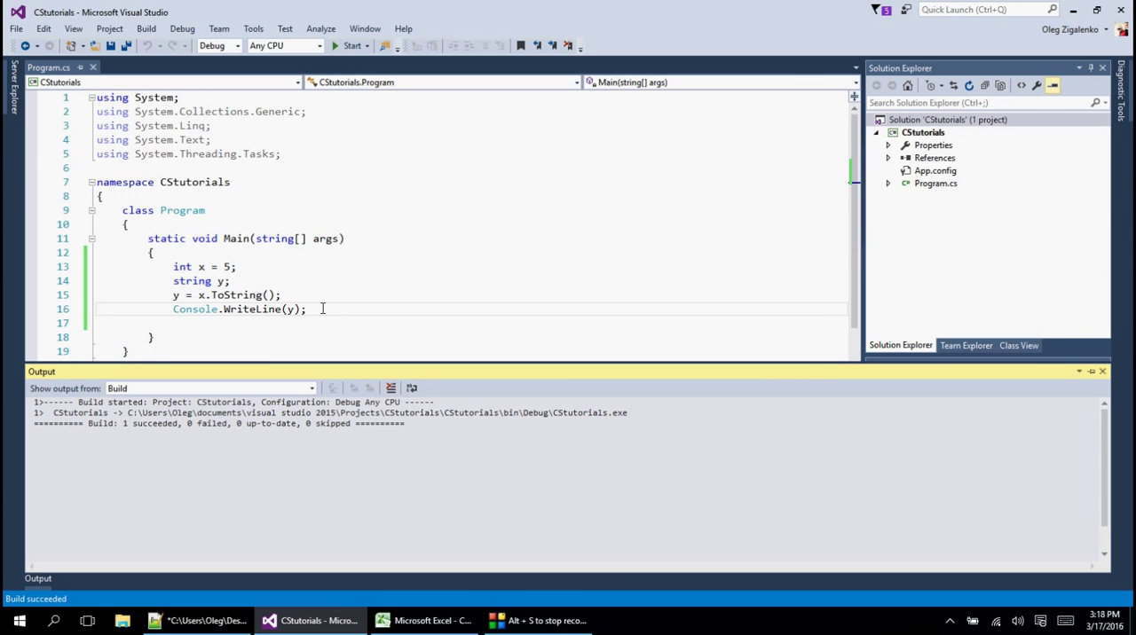
mouse_move(147, 232)
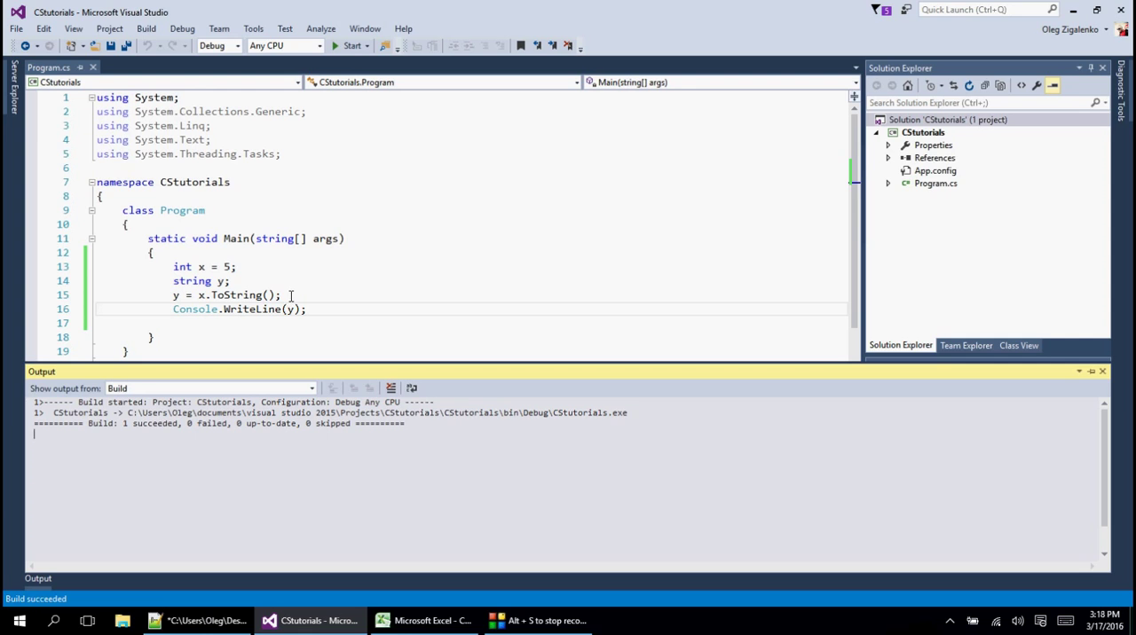
mouse_move(255, 328)
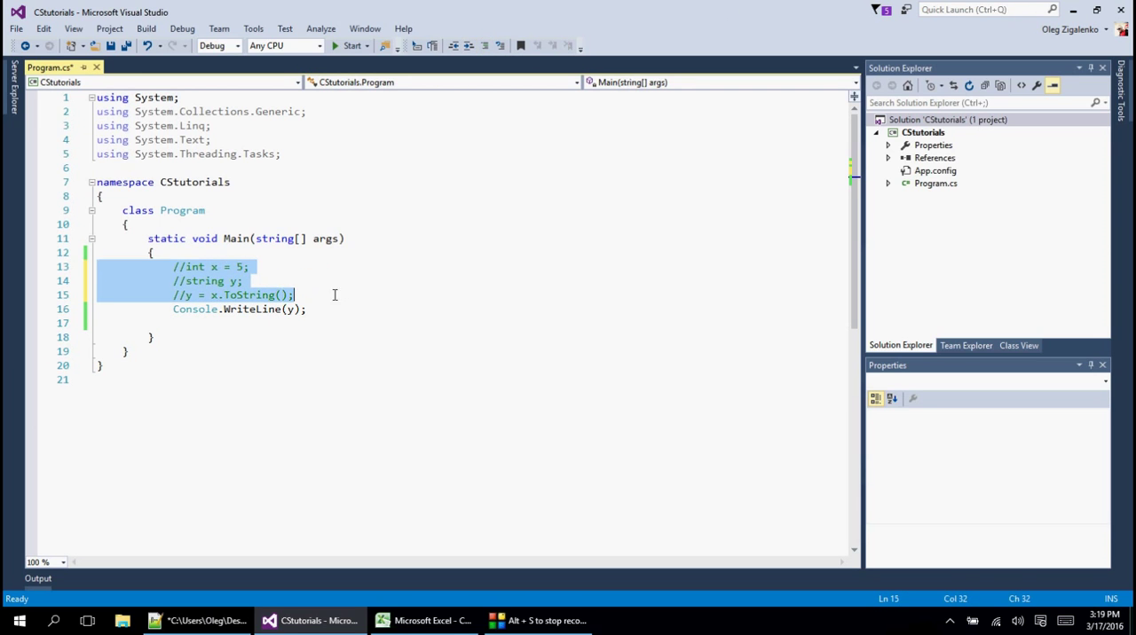
Below the commented code, declare string x = "5"
key(enter)
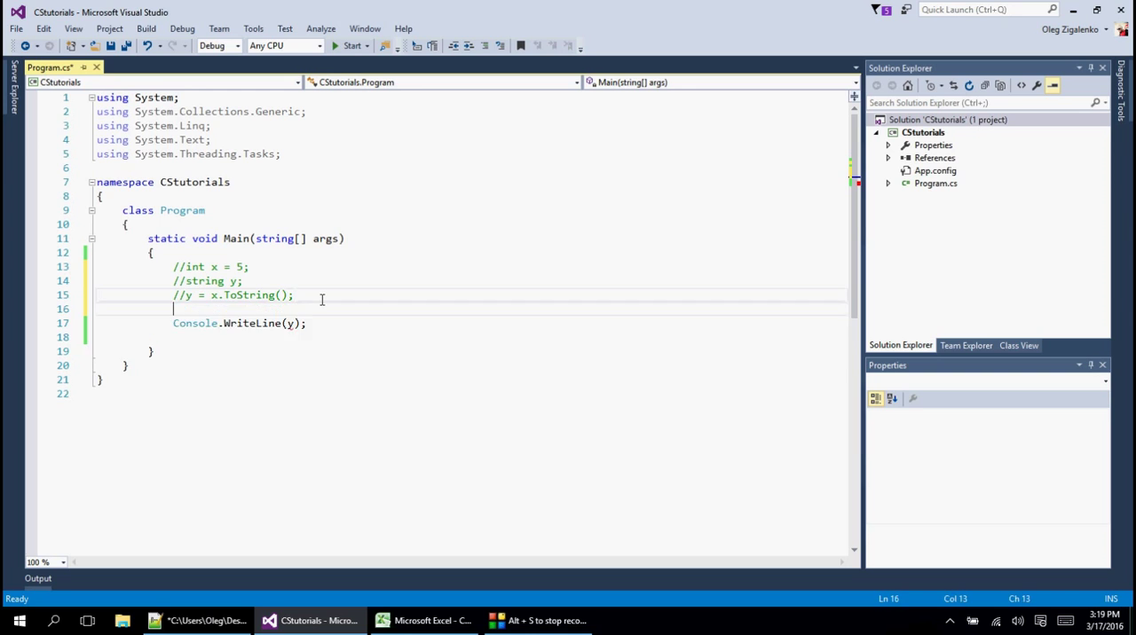
text(s)
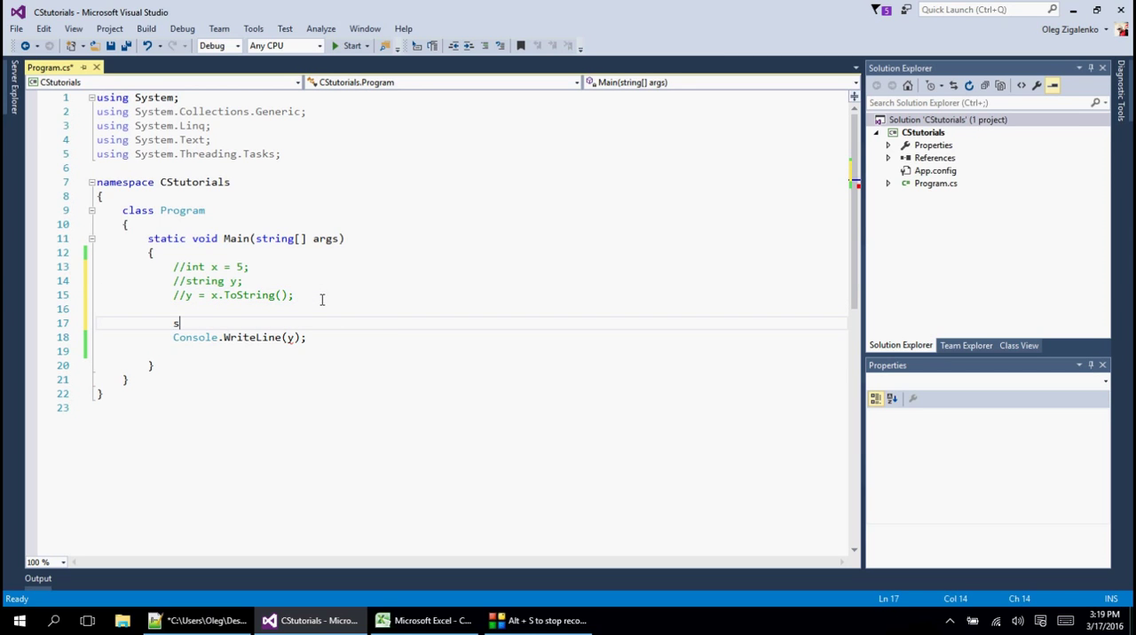
text(tring x)
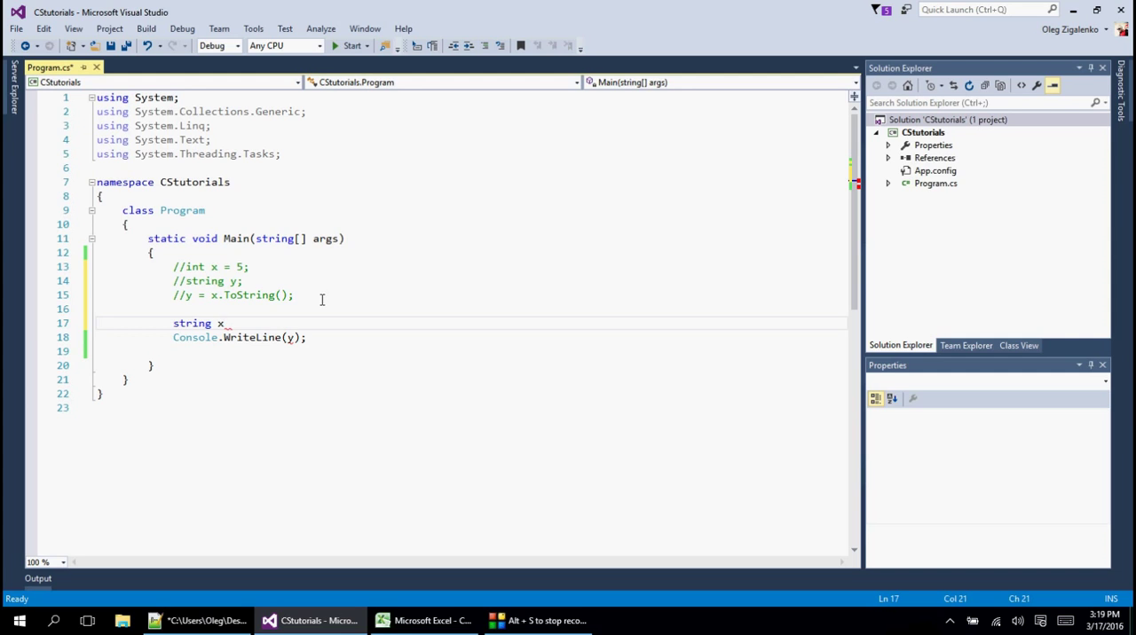
text(=)
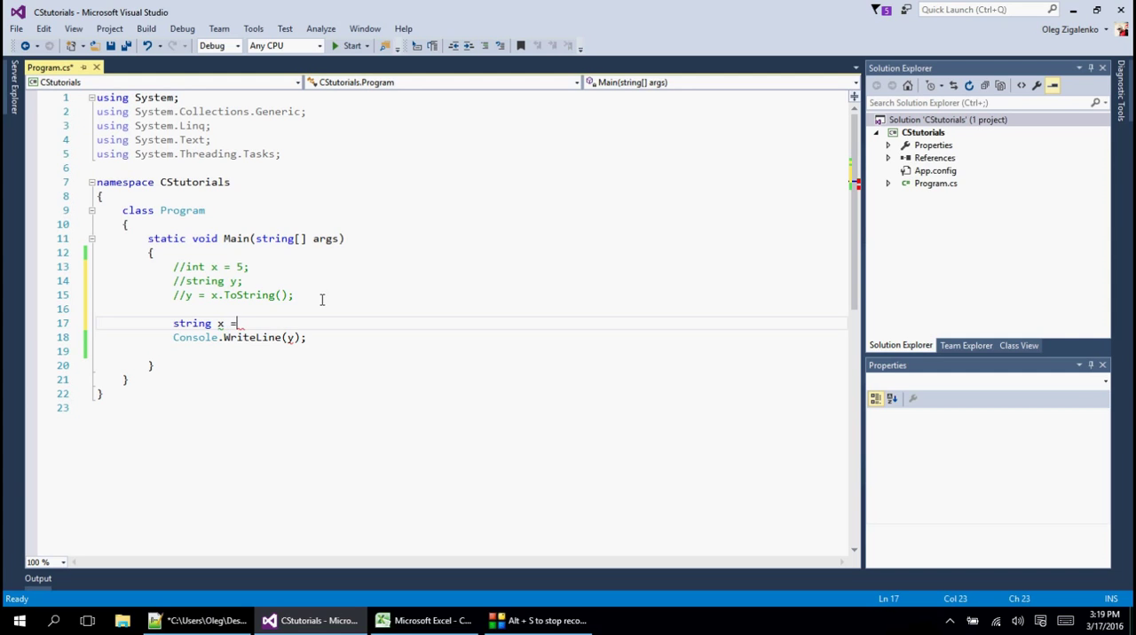
text("")
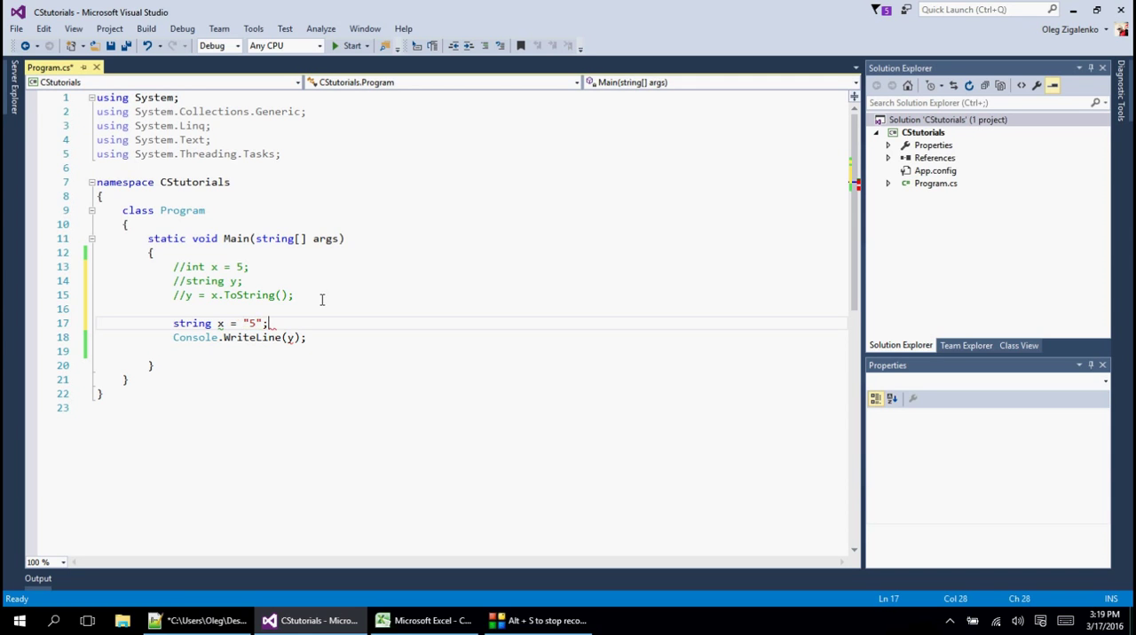
Declare string y = "10" and begin an int declaration on the next line
text(string)
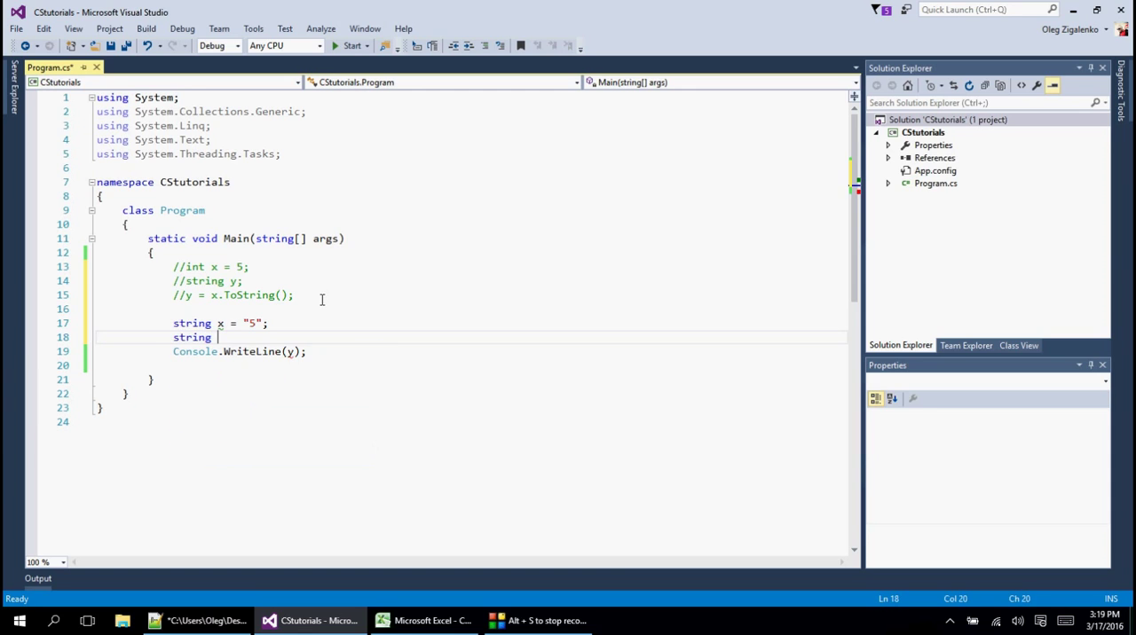
text(y =)
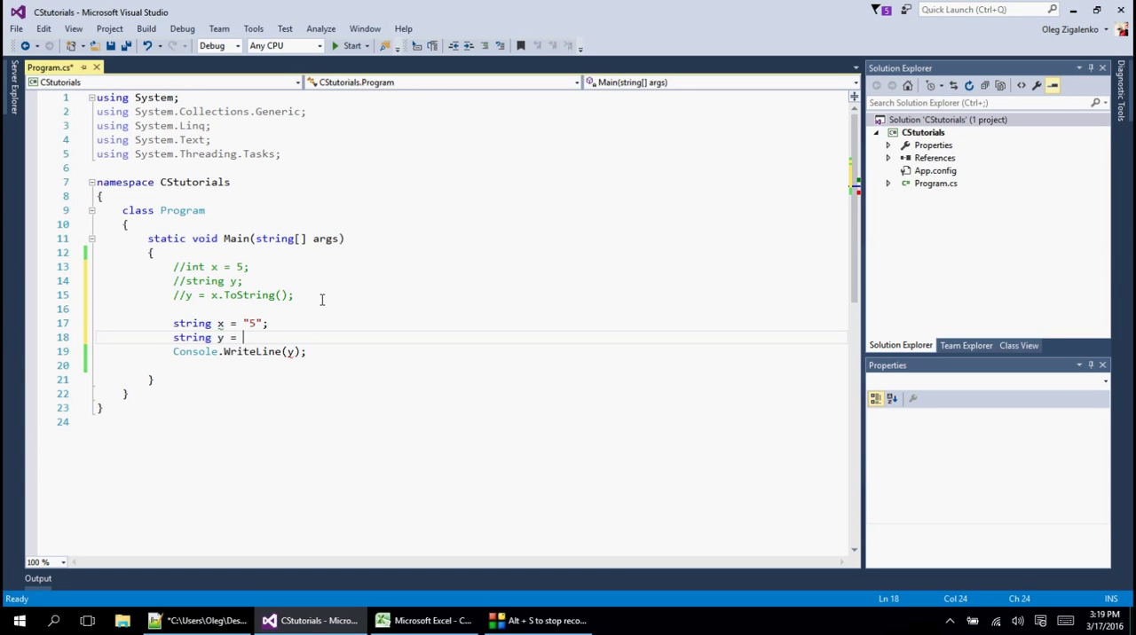
text("10")
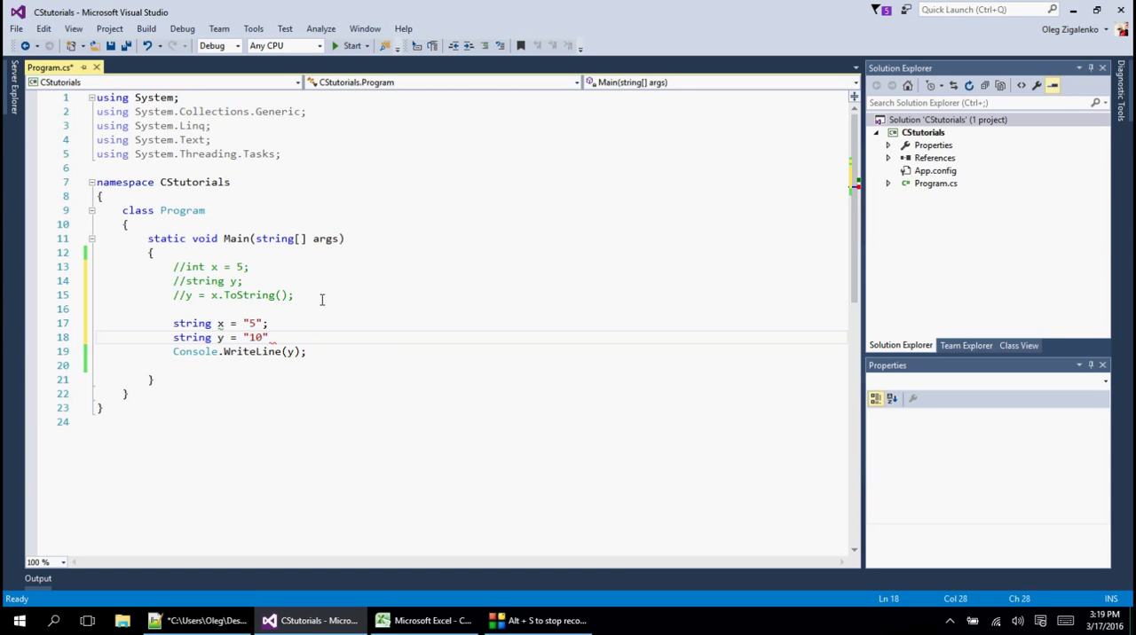
key(enter)
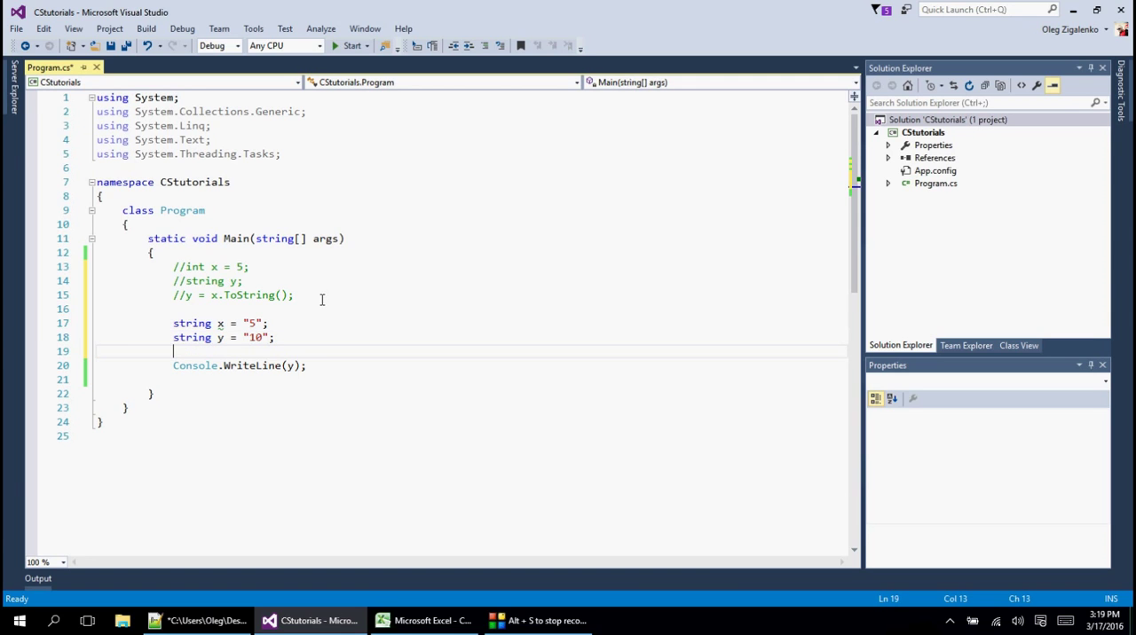
text(int)
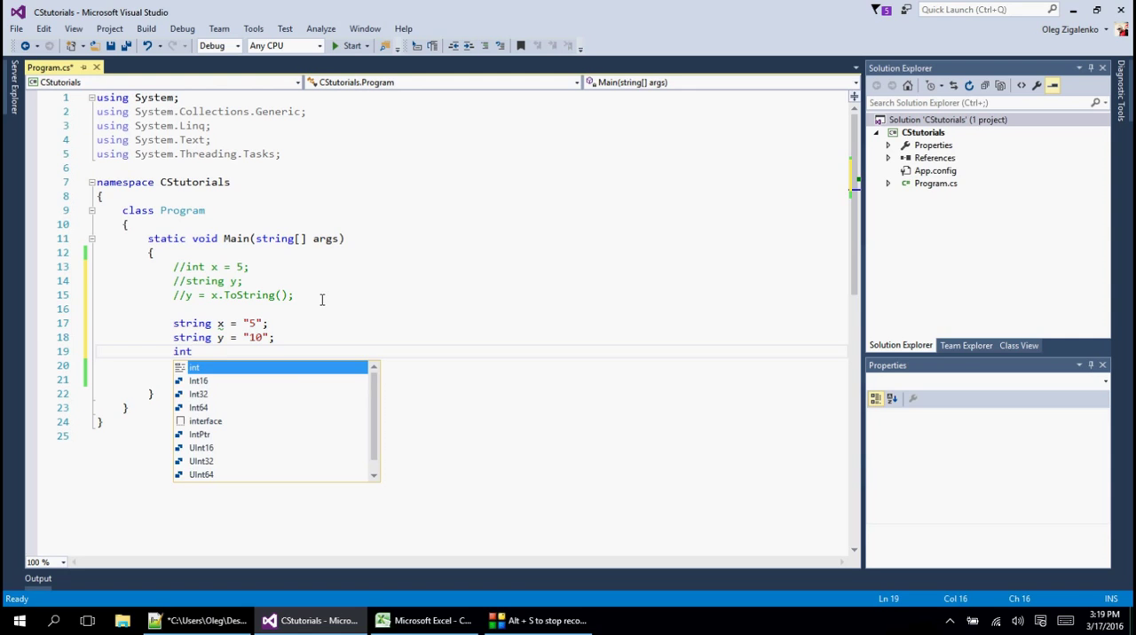
Set int z = Convert.ToUInt32(x + y) and print z instead of y
text(z)
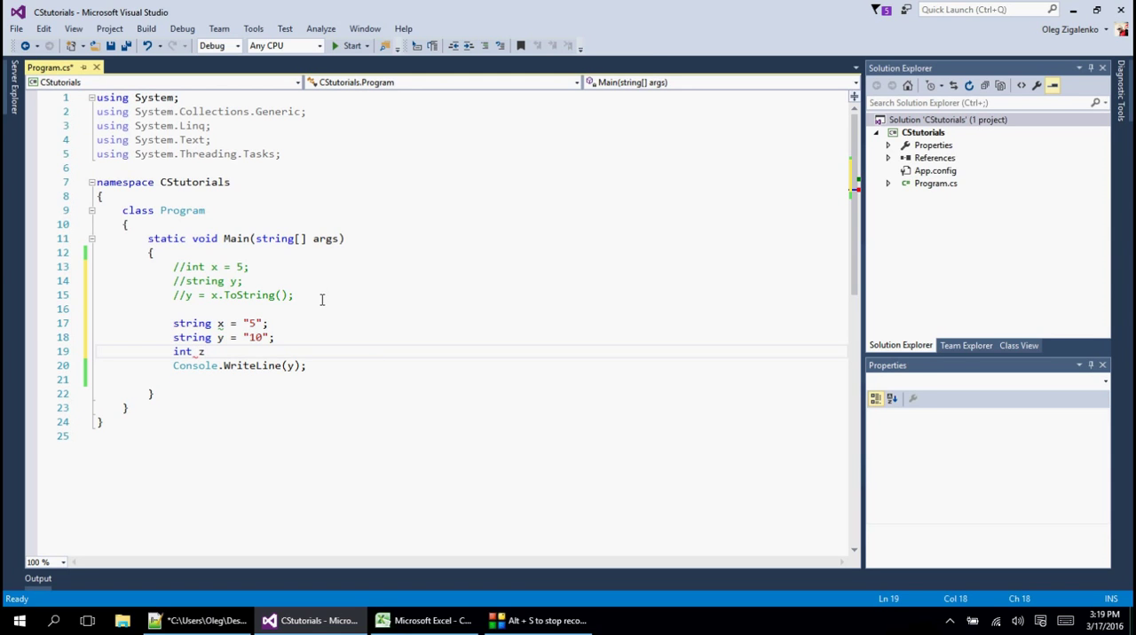
text(=)
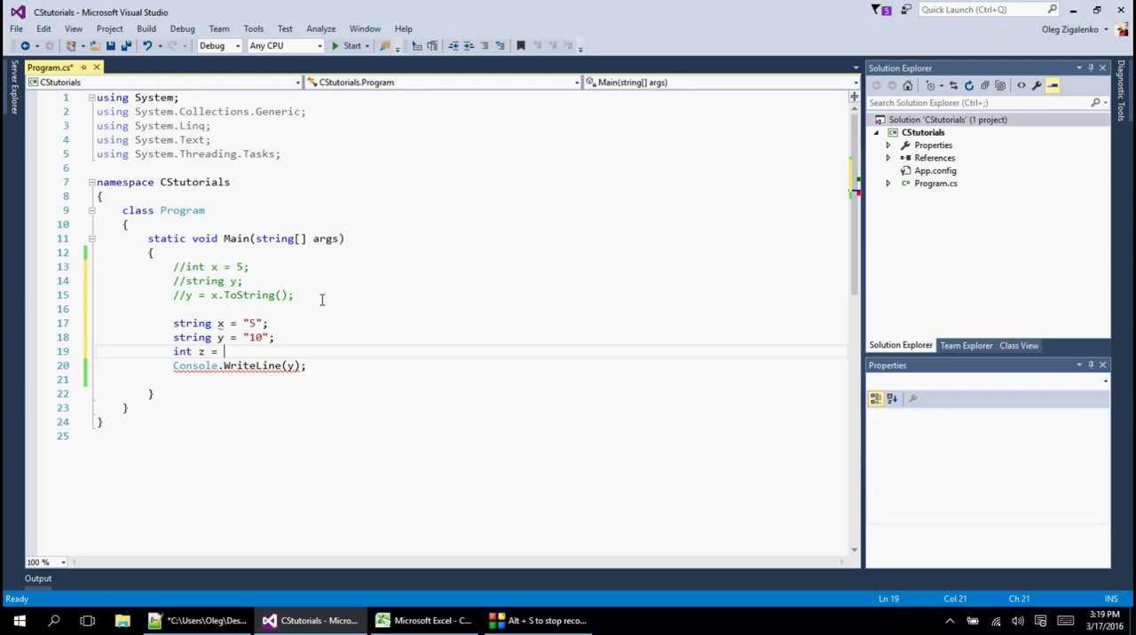
text(C)
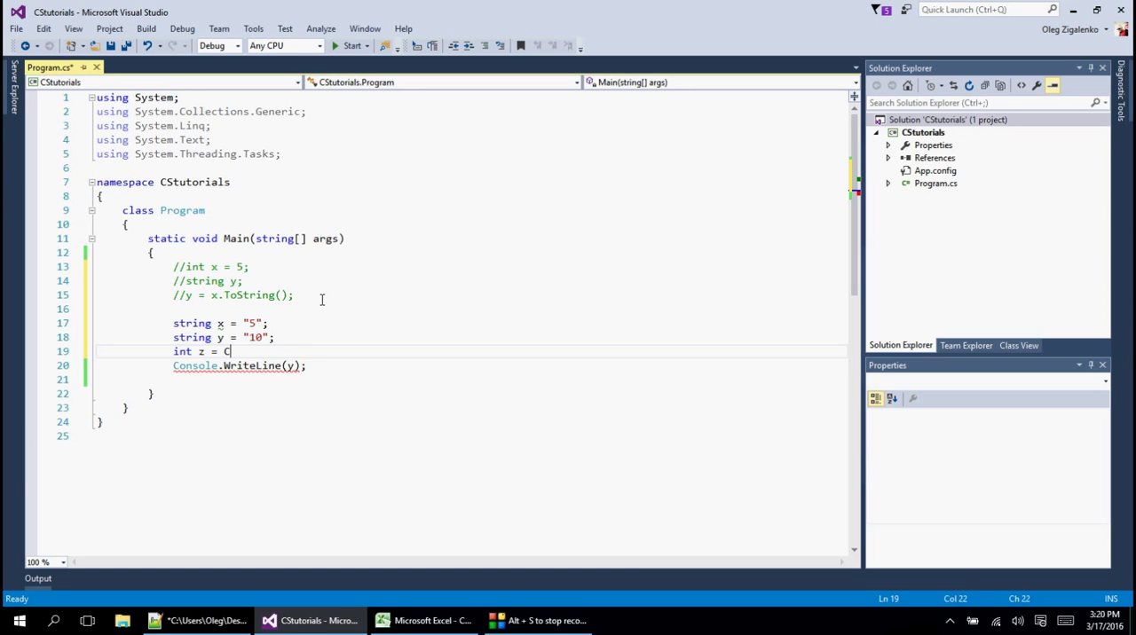
text(onvert)
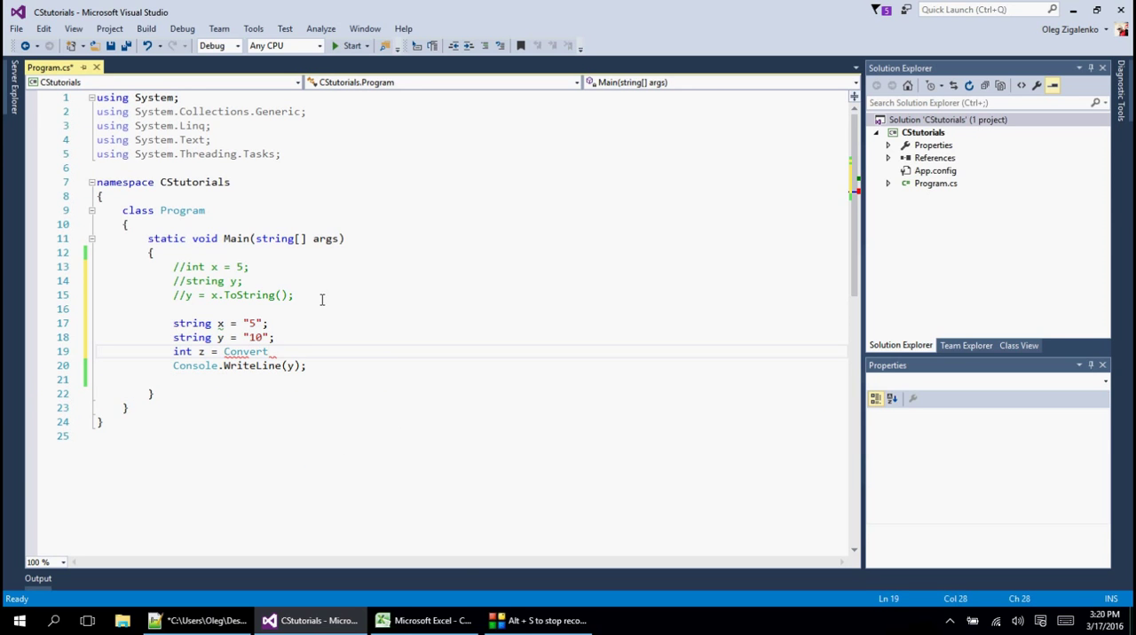
text(.T)
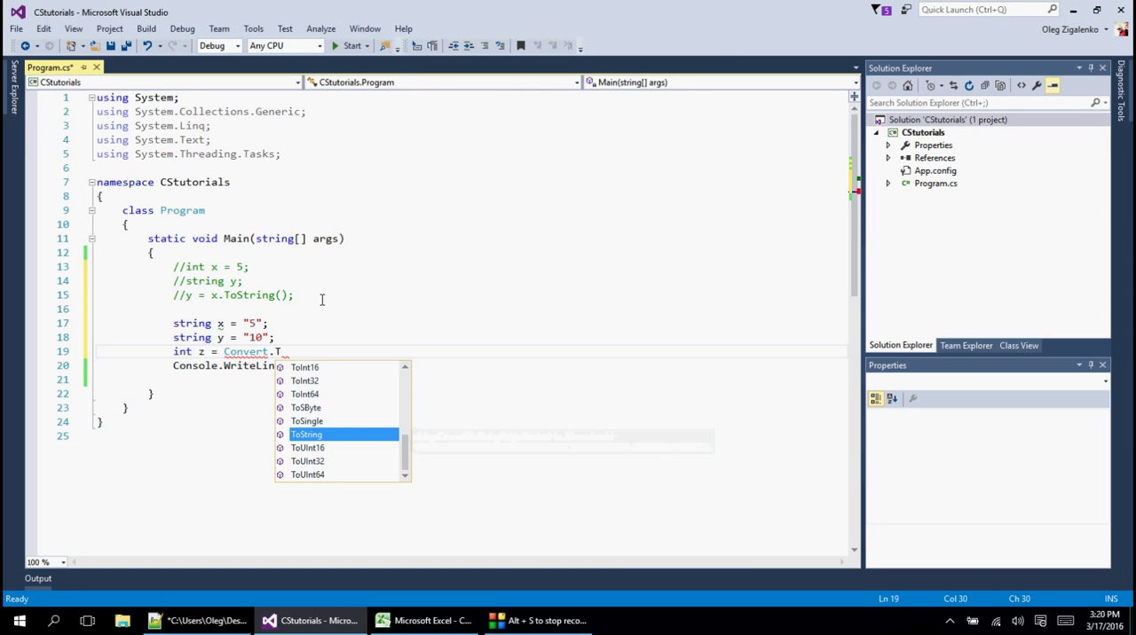
text(o)
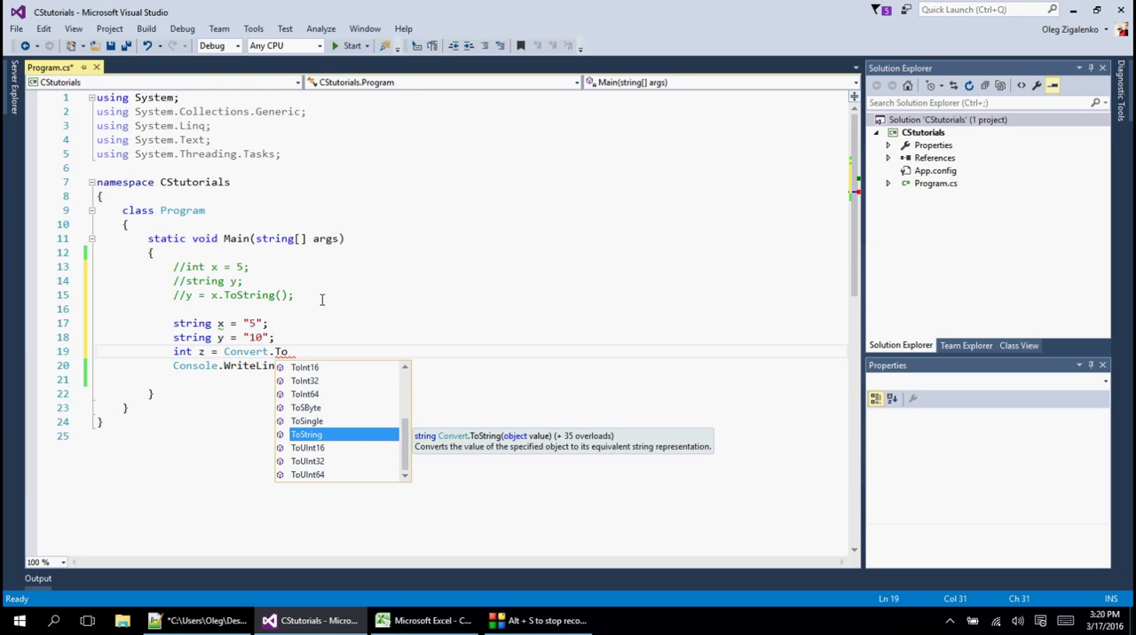
text(UInt32)
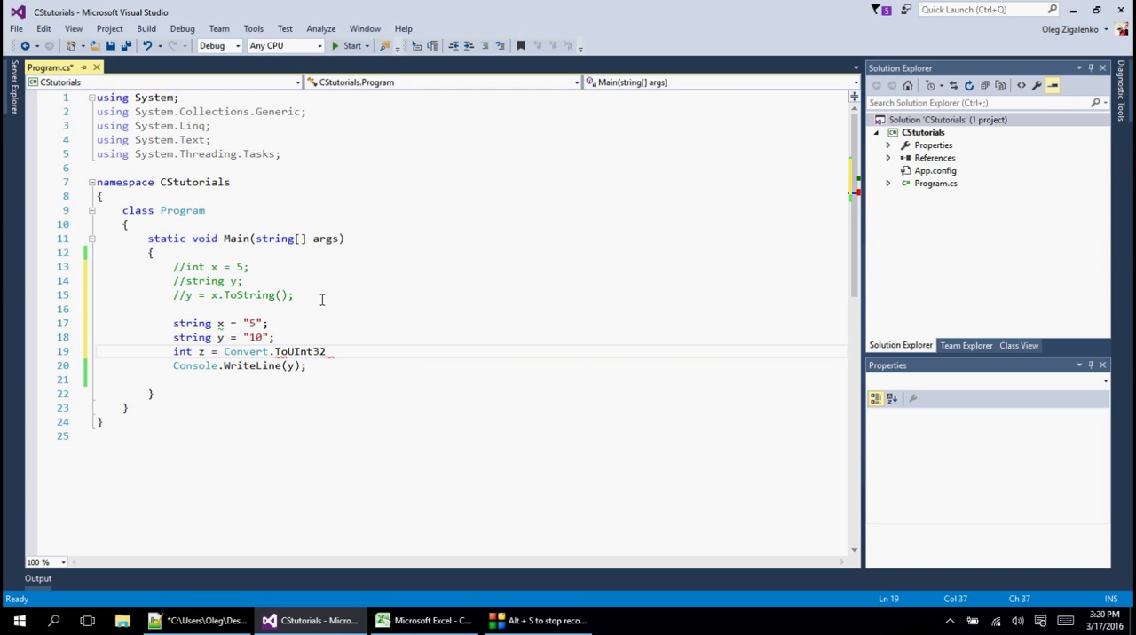
text(()
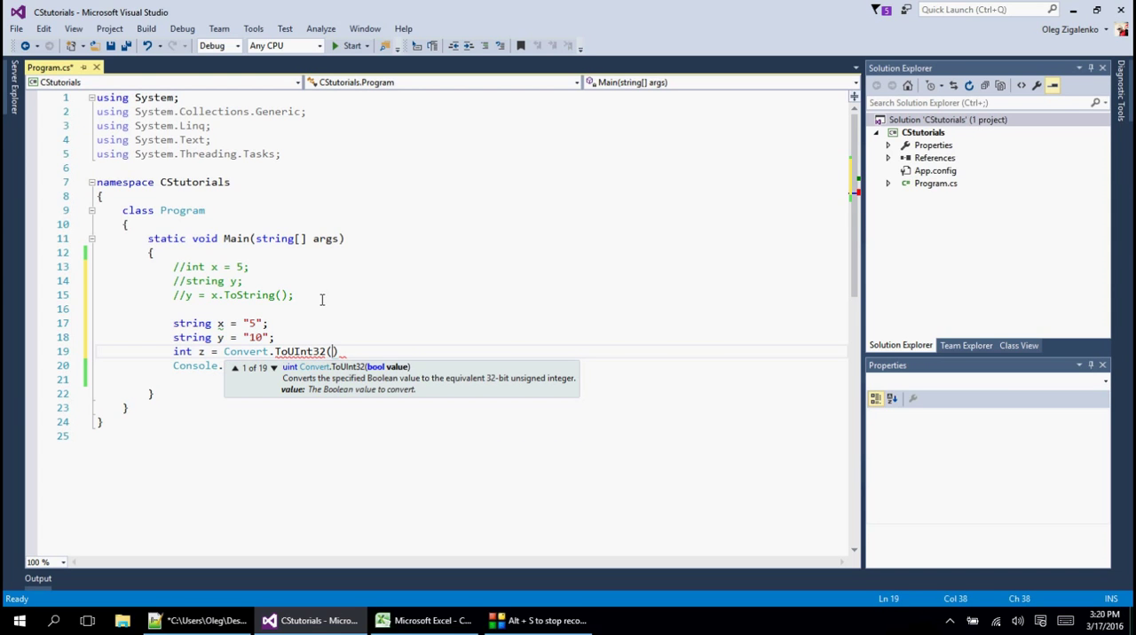
text(x)
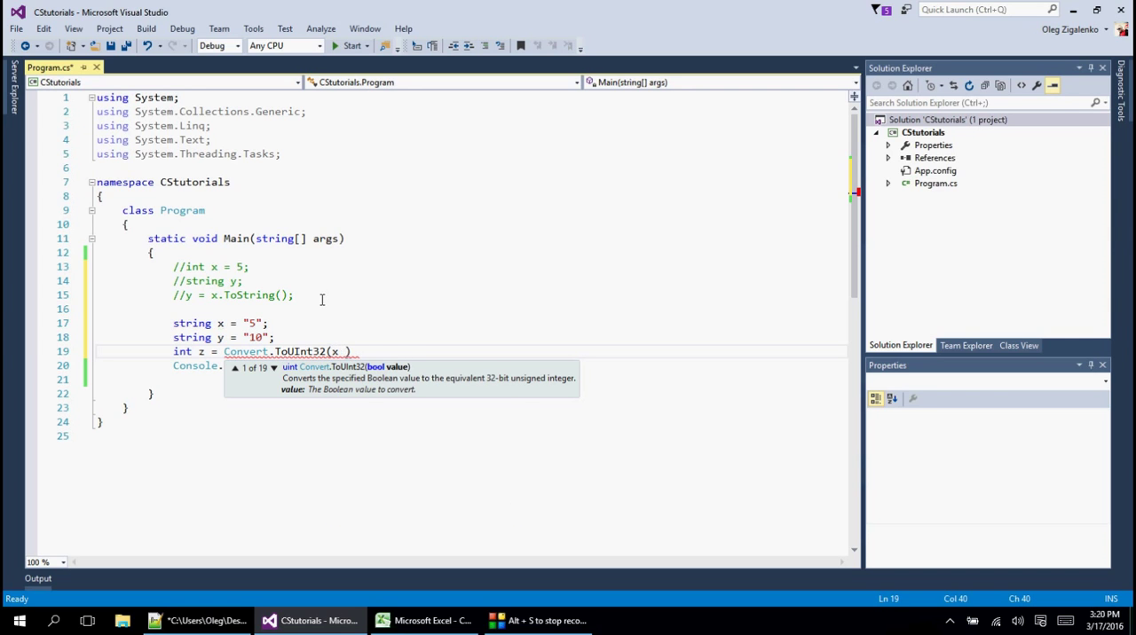
text(+ y)
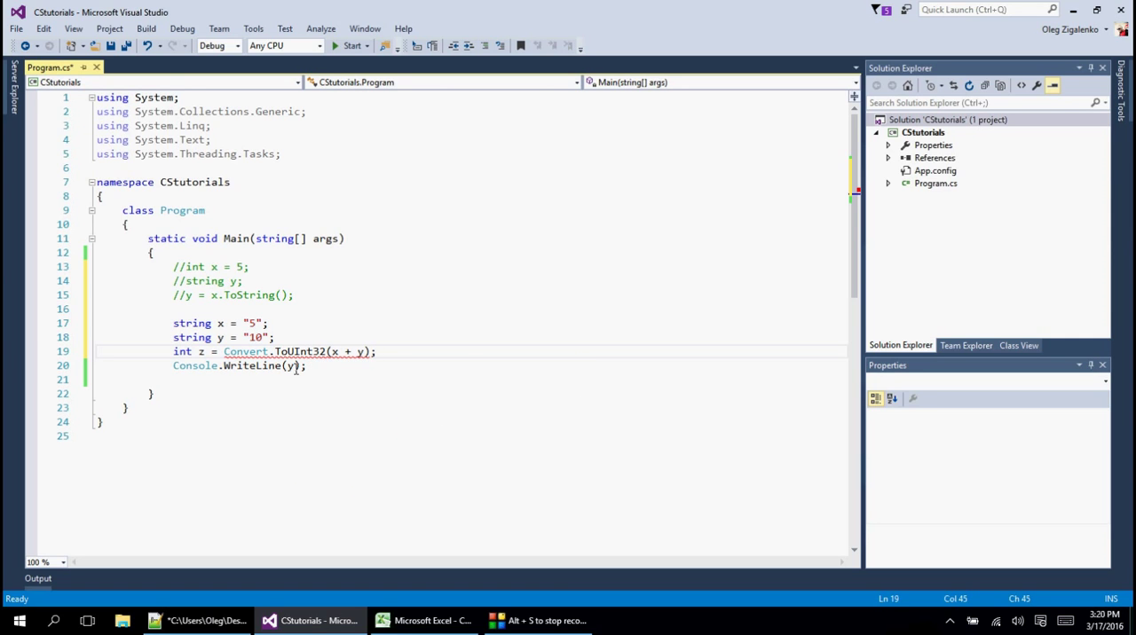
text(x)
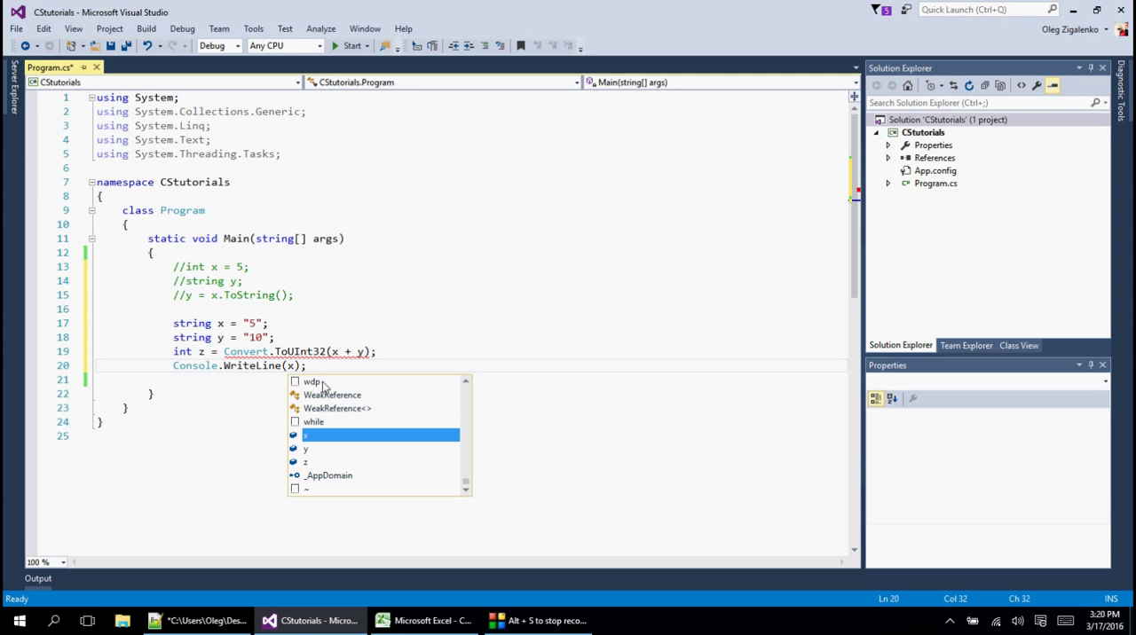
text(z)
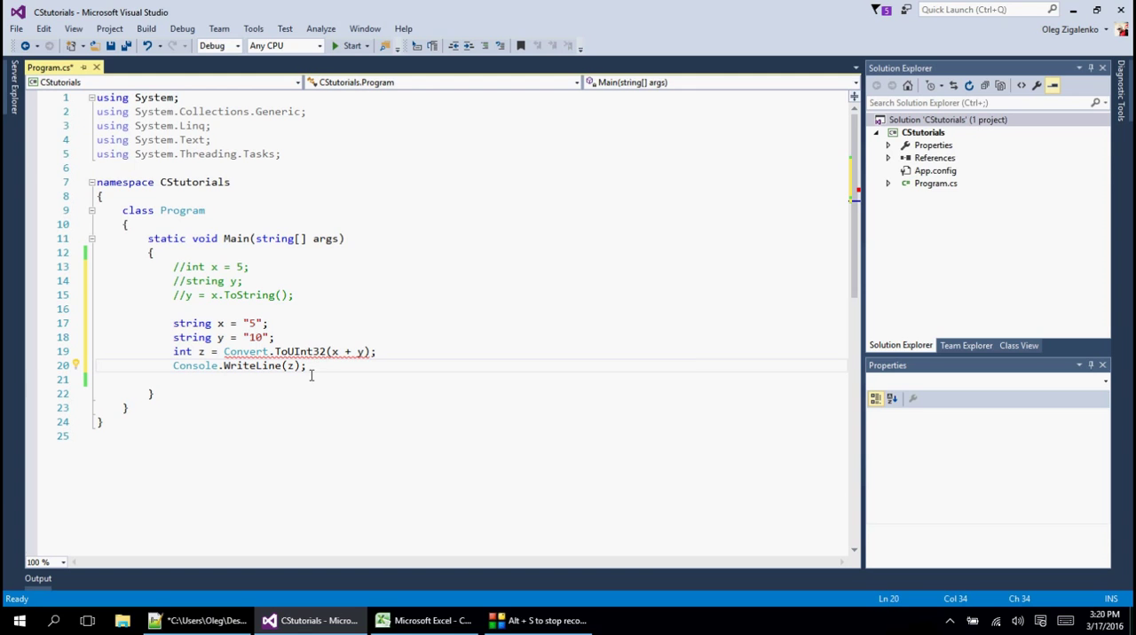
mouse_move(301, 351)
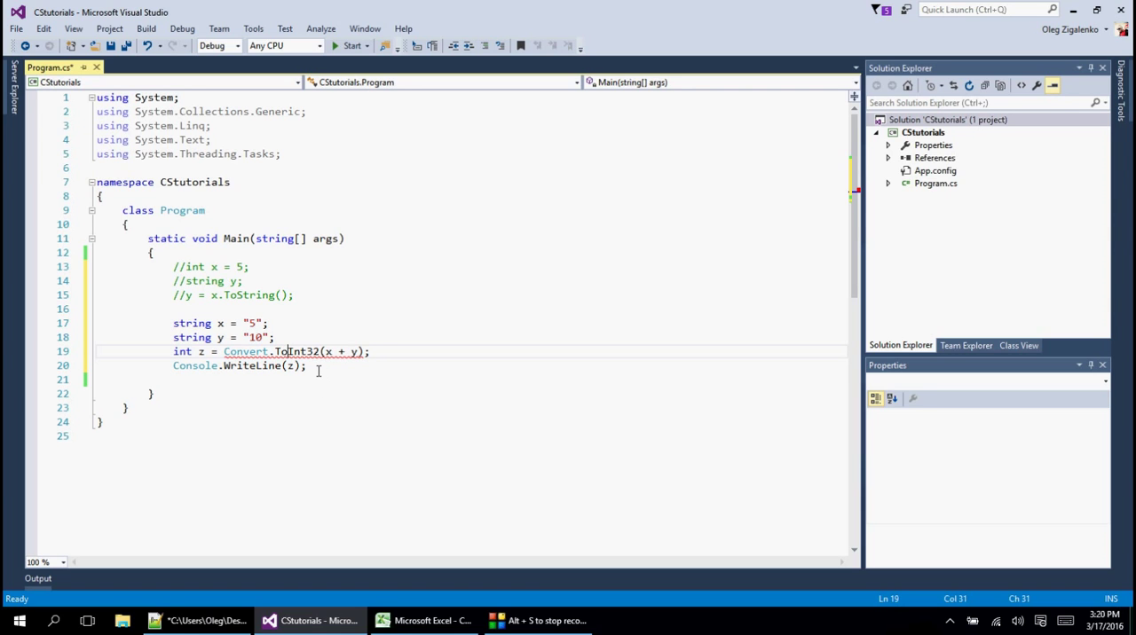
mouse_move(330, 352)
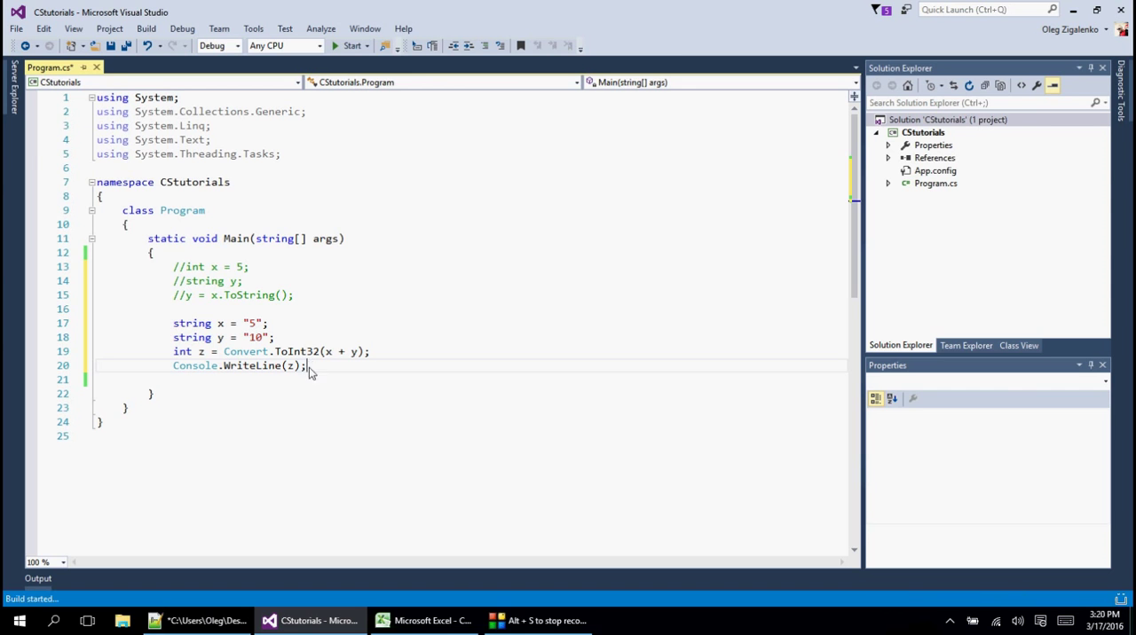
click(352, 45)
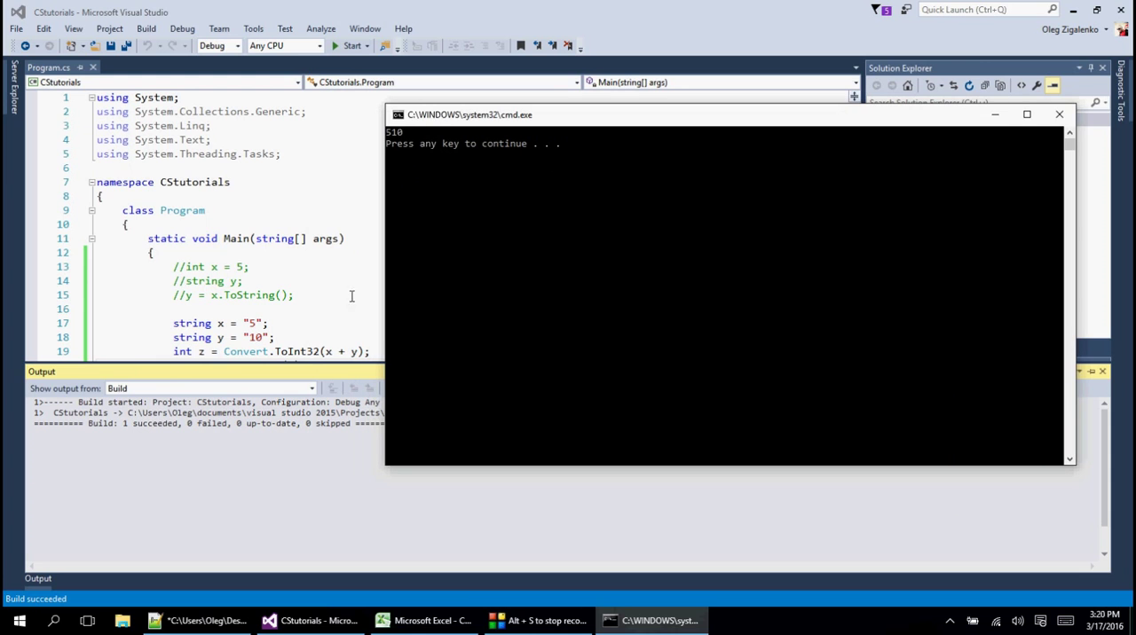
mouse_move(1058, 115)
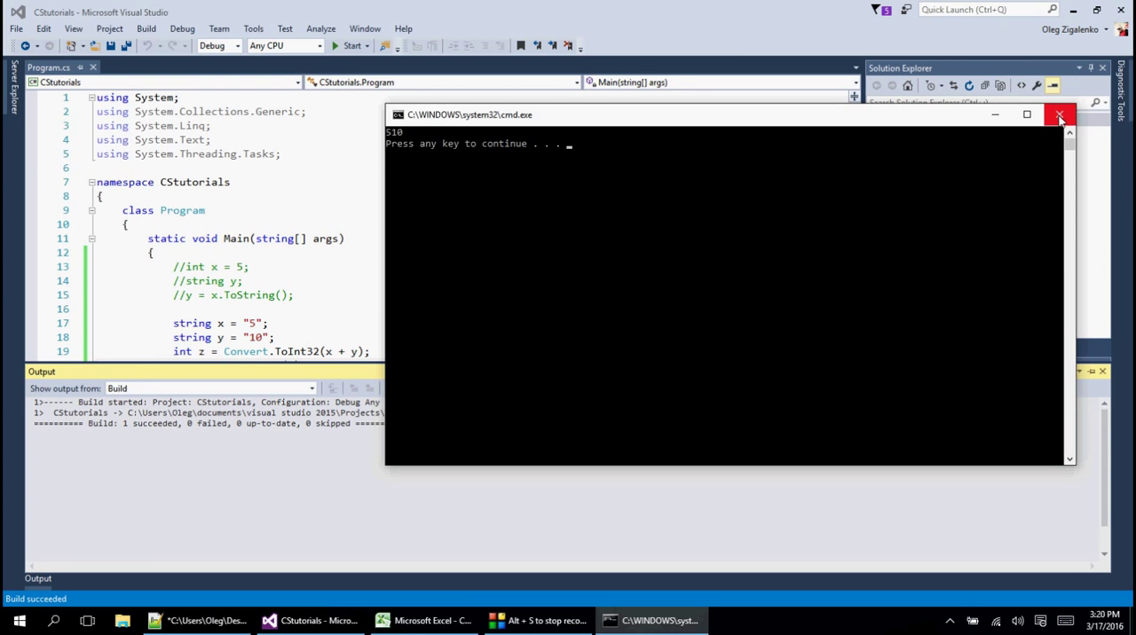
click(1058, 115)
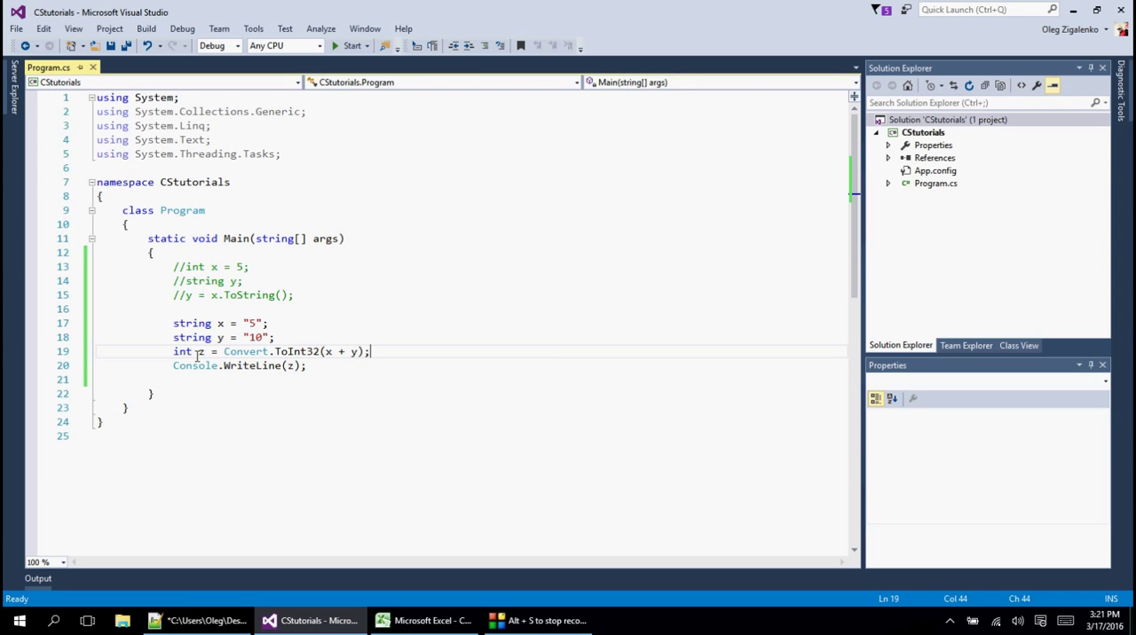
mouse_move(340, 351)
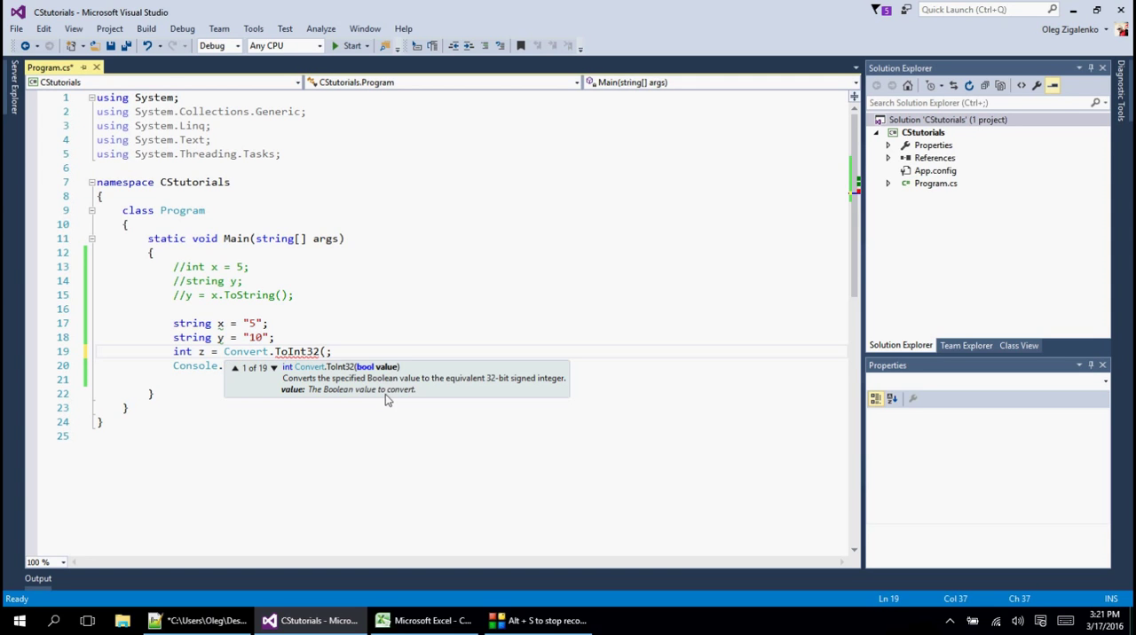
Rewrite line 19 as int z = Convert.ToInt32(x) + Convert.ToInt32(y);
text(x))
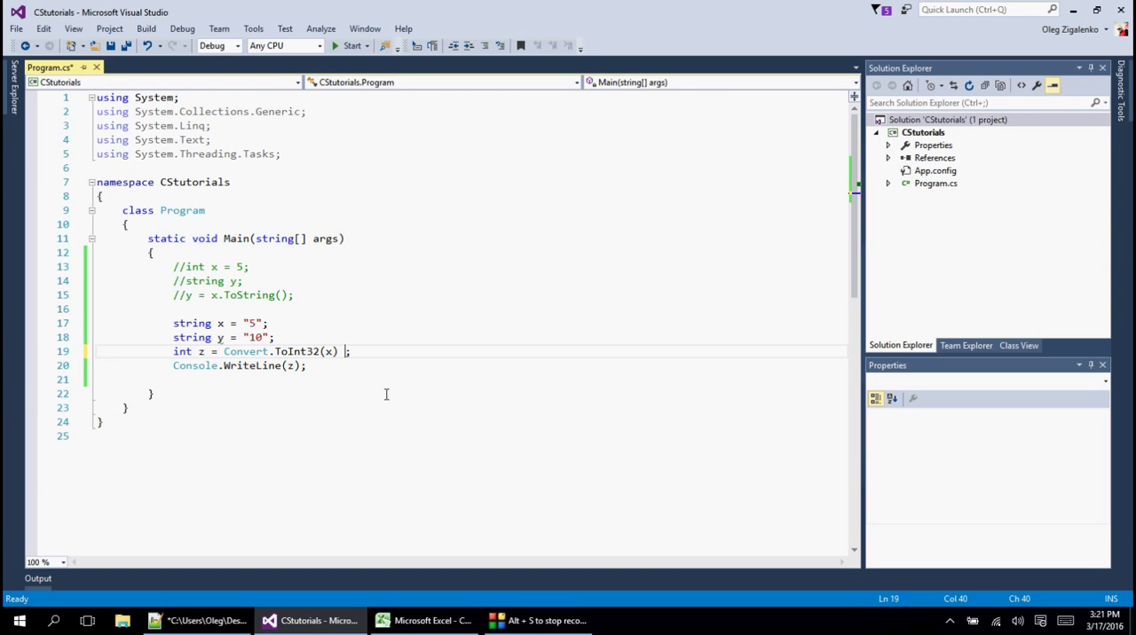
text(+ Convert.)
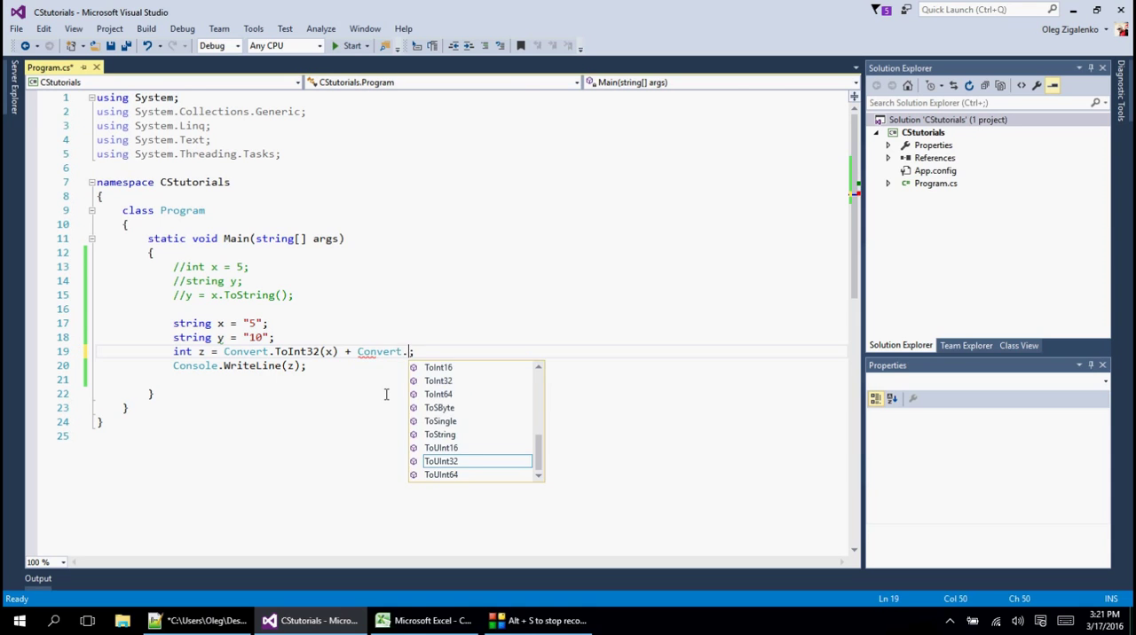
text(Toi)
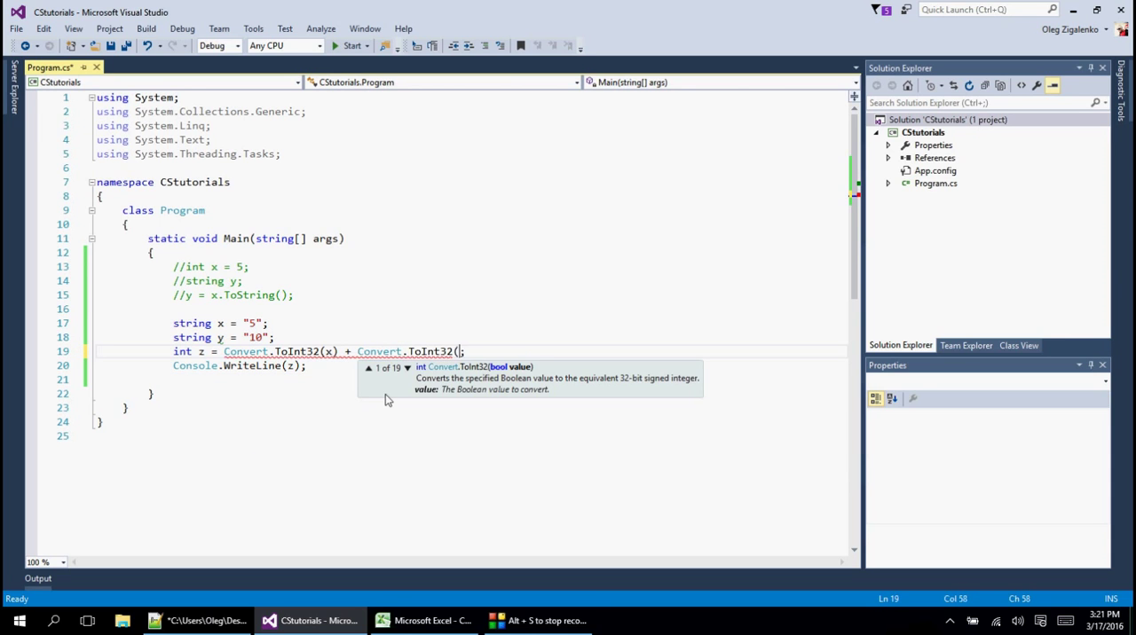
text(y);)
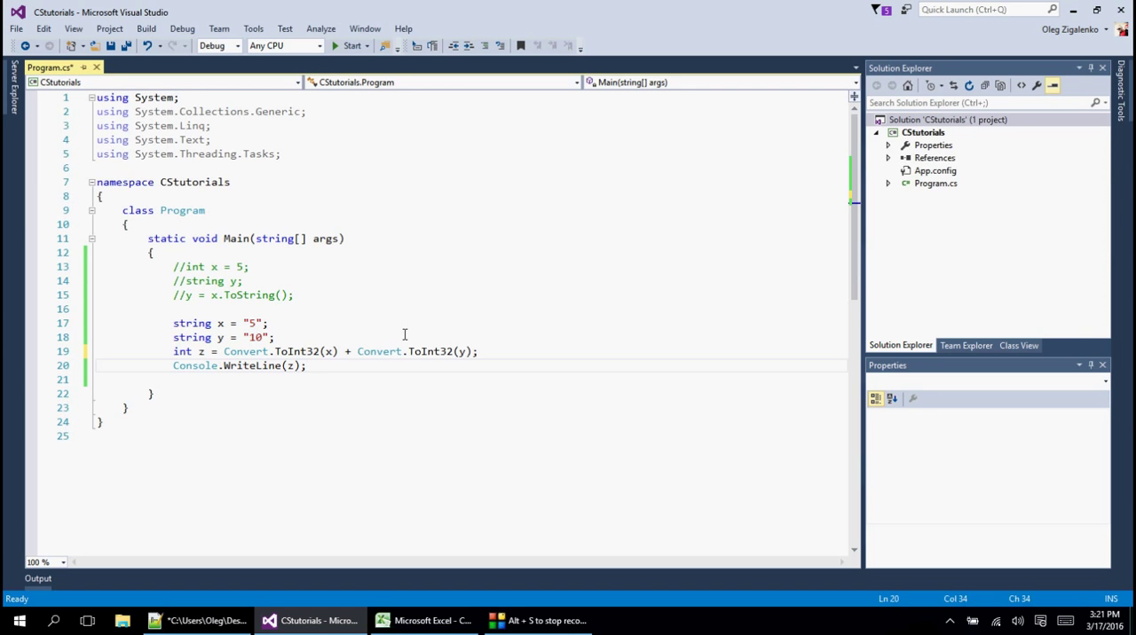
Run the revised program, confirm it prints 15, and close the console
click(350, 45)
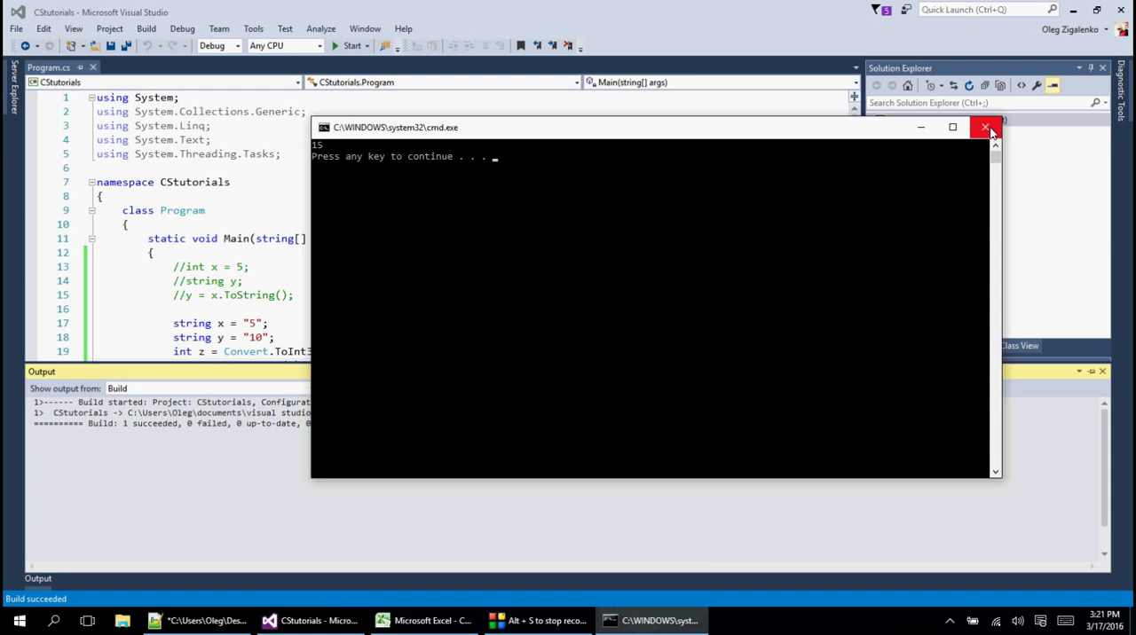
click(986, 127)
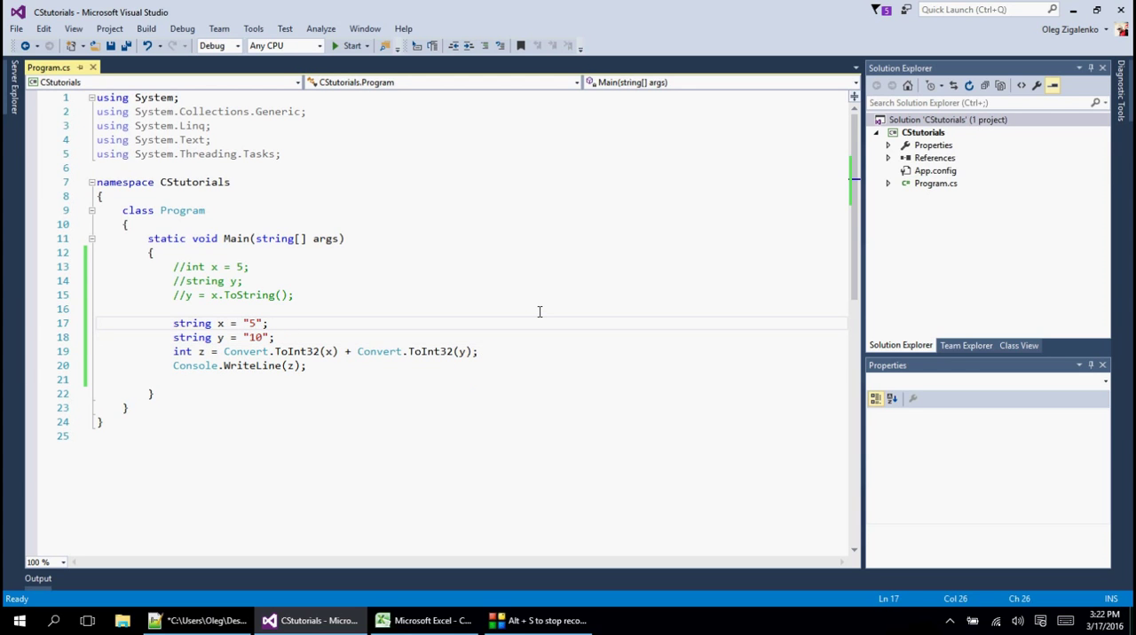
Change the x literal on line 17 to "5.4"
text(.)
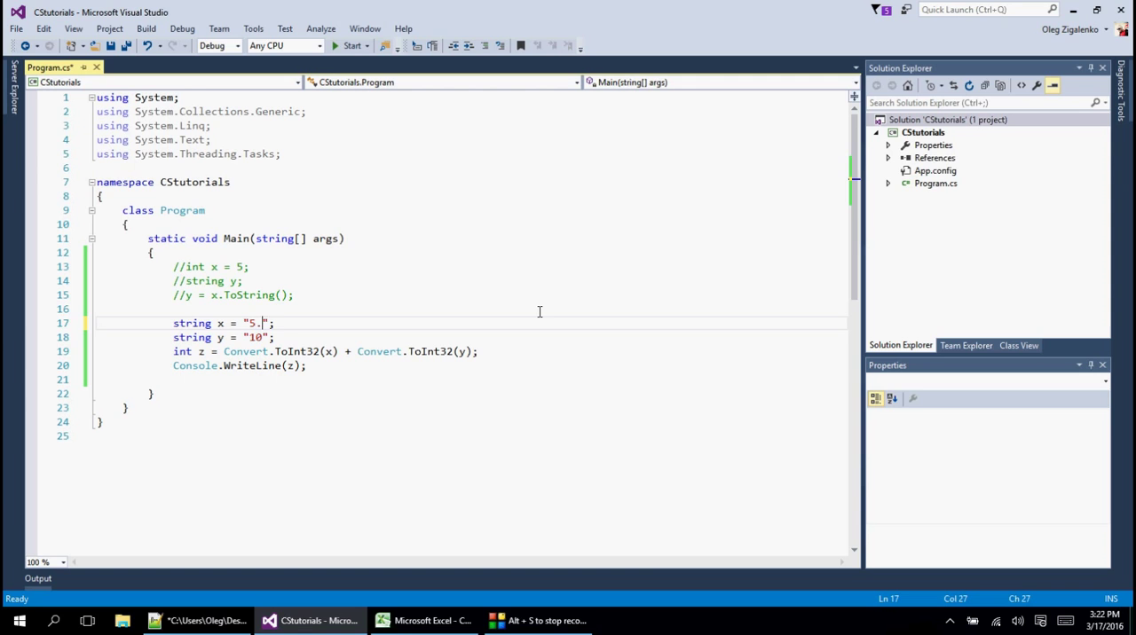
text(4)
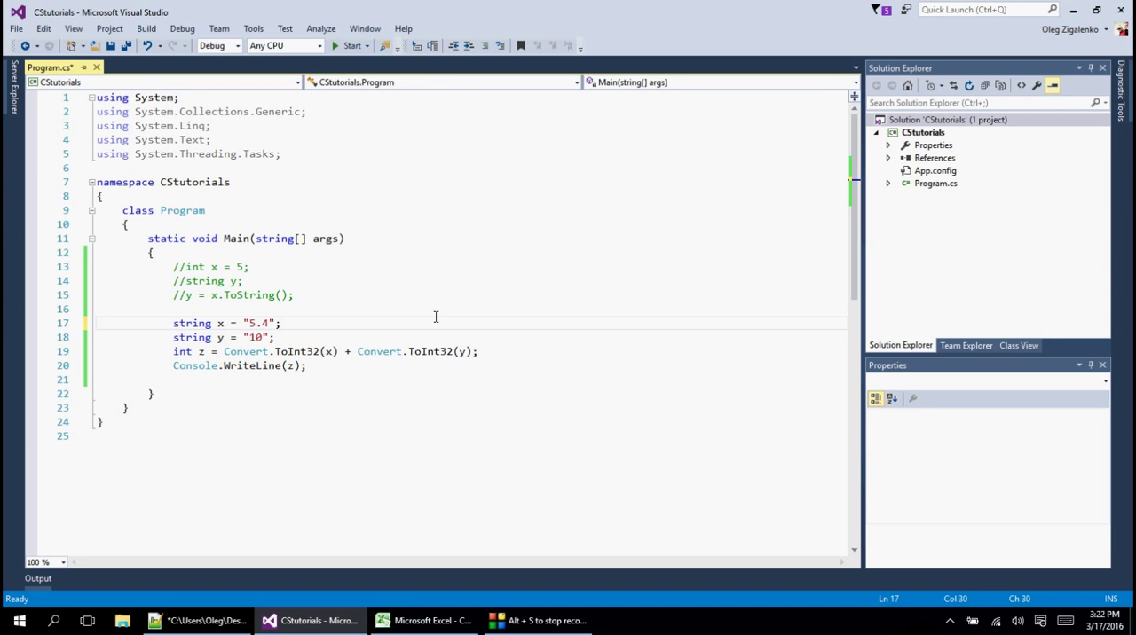
Run with x = "5.4" and dismiss the FormatException crash dialog
click(352, 45)
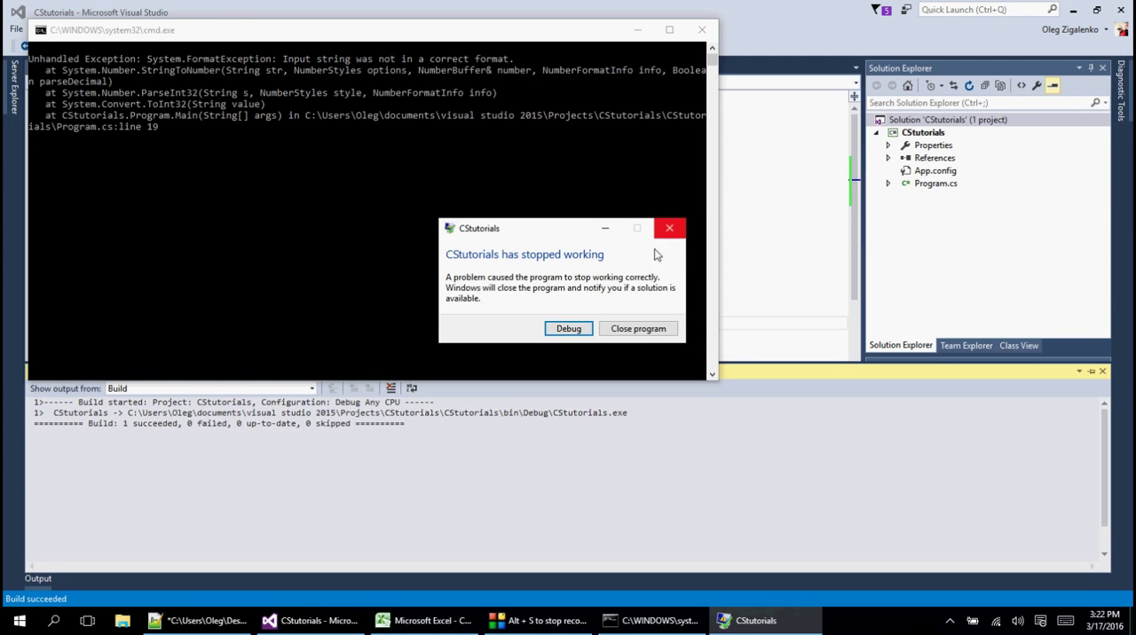
click(637, 329)
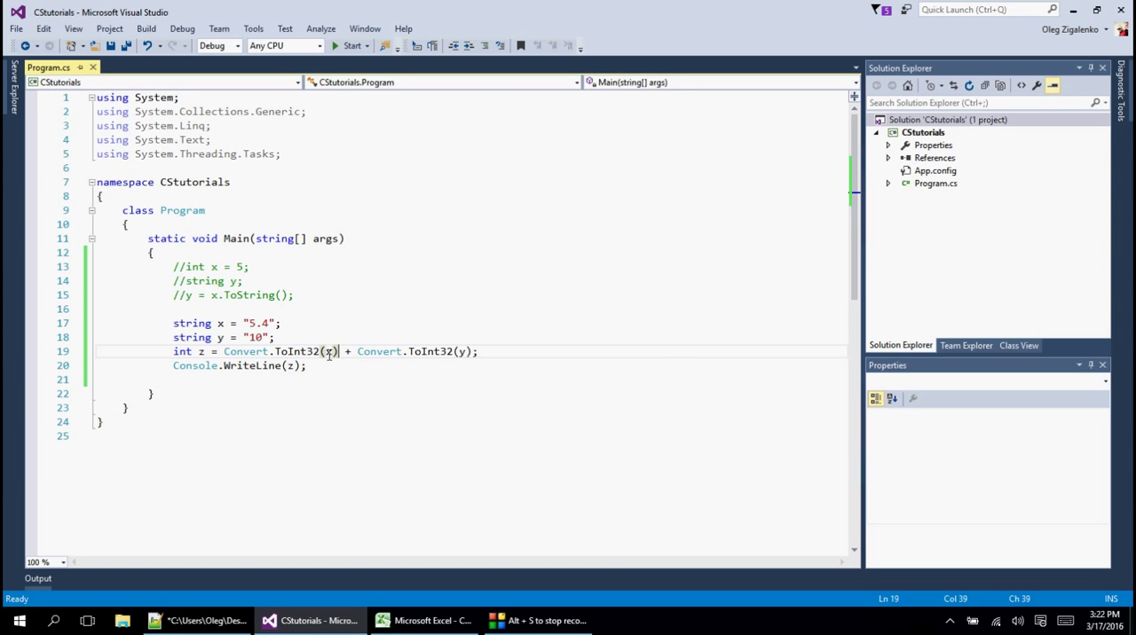
mouse_move(328, 351)
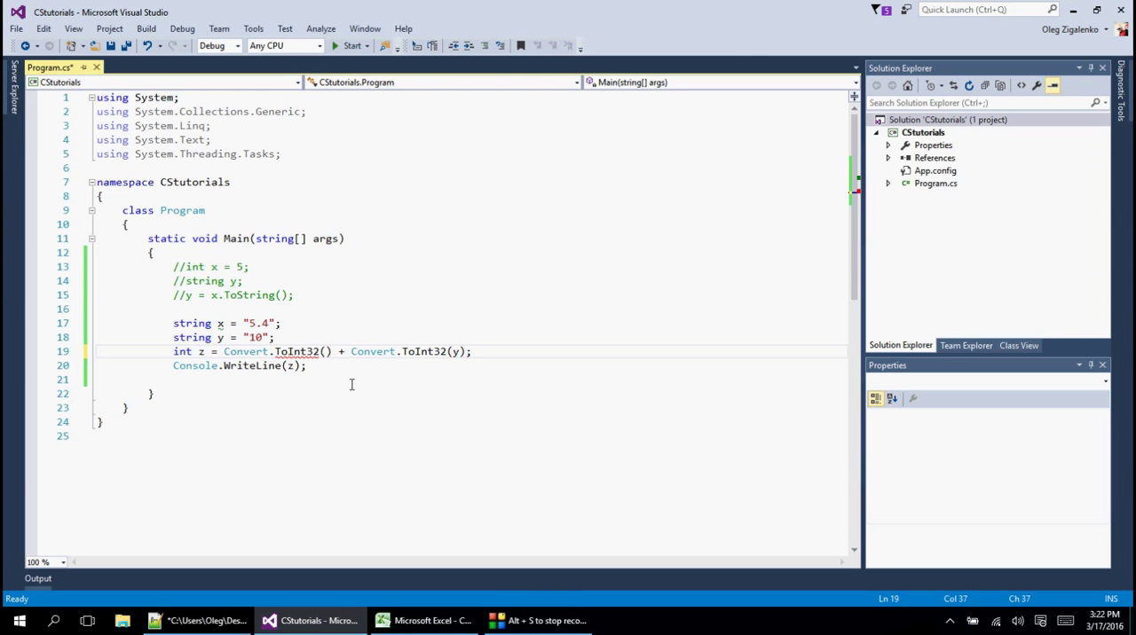
Wrap x in Convert.ToDouble inside Convert.ToInt32 on line 19
text(Convert.To)
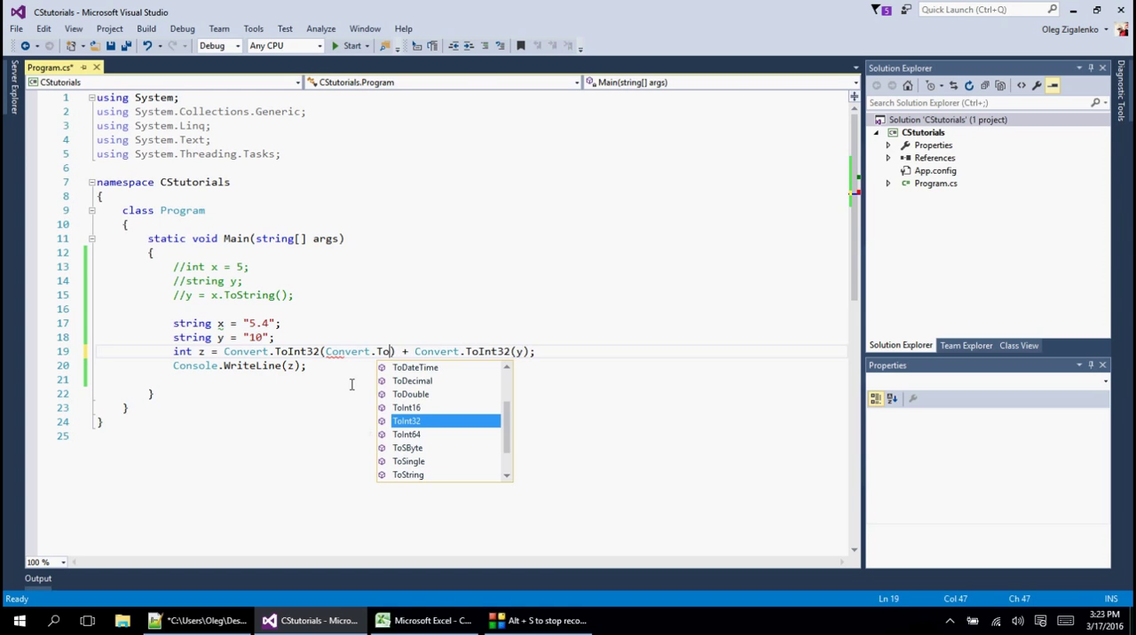
text(Double()
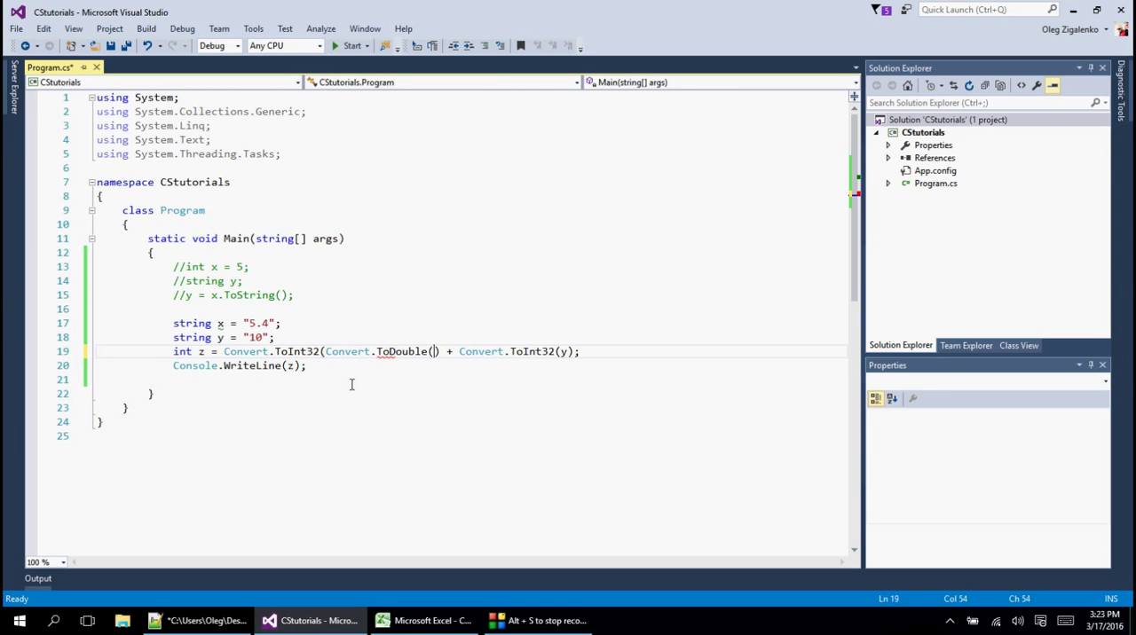
text(x))
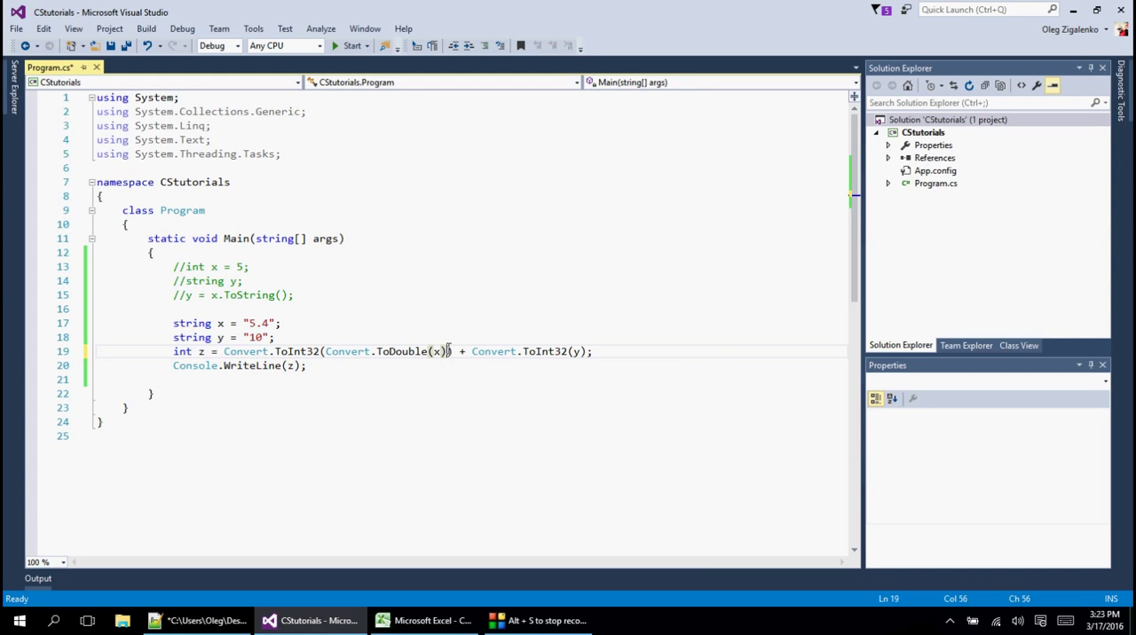
mouse_move(303, 323)
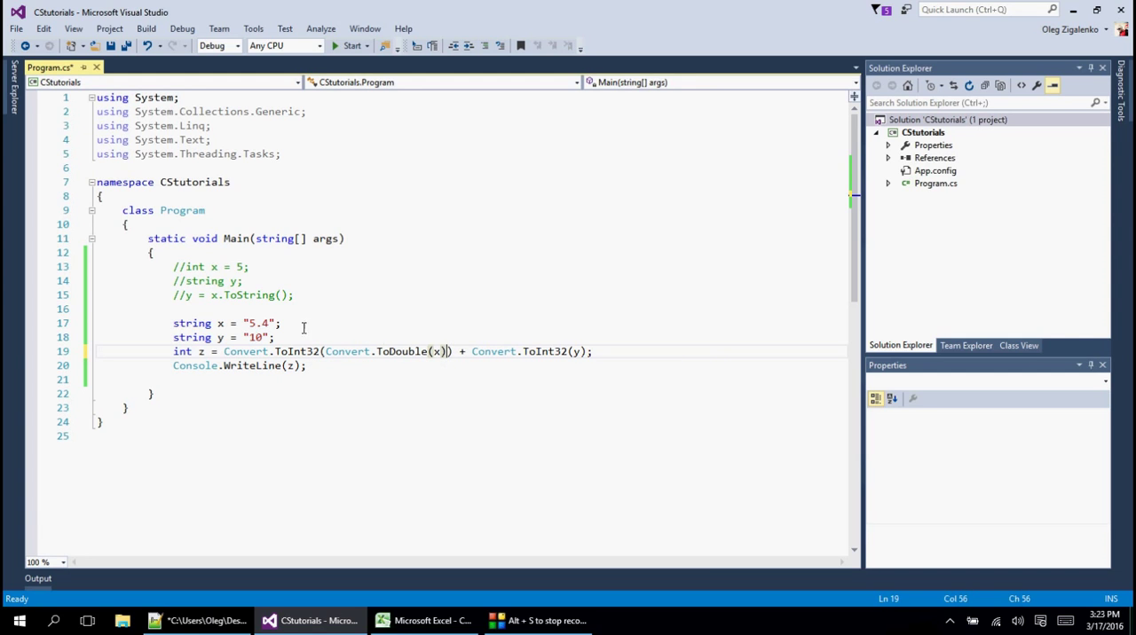
mouse_move(477, 359)
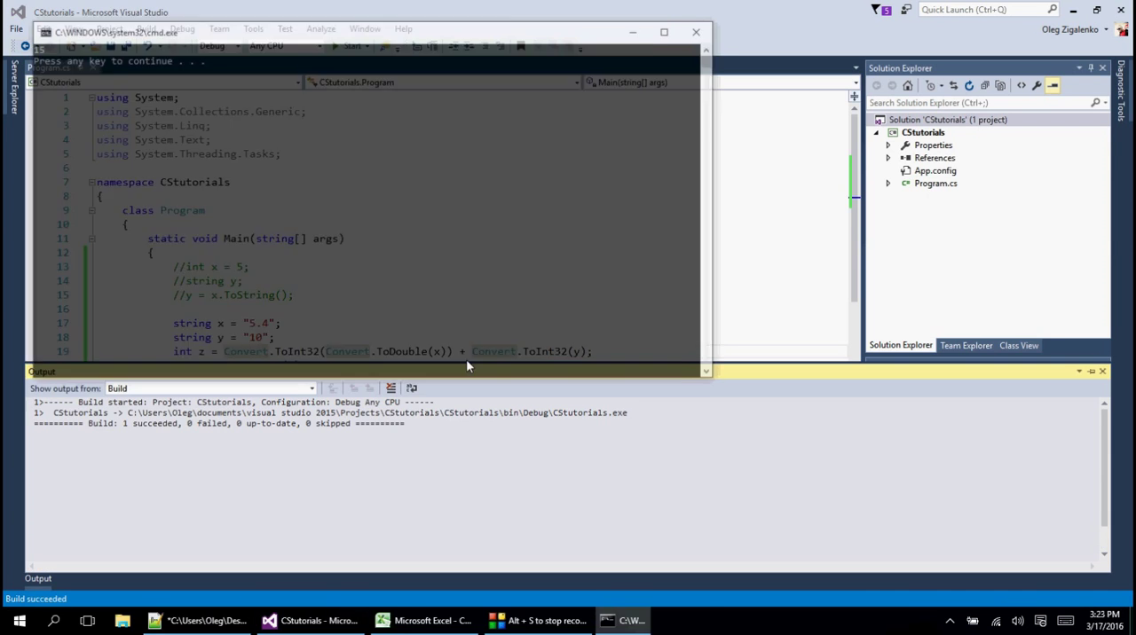
Check the console shows 15, close the cmd.exe window, and return to the code
drag(120, 32, 142, 38)
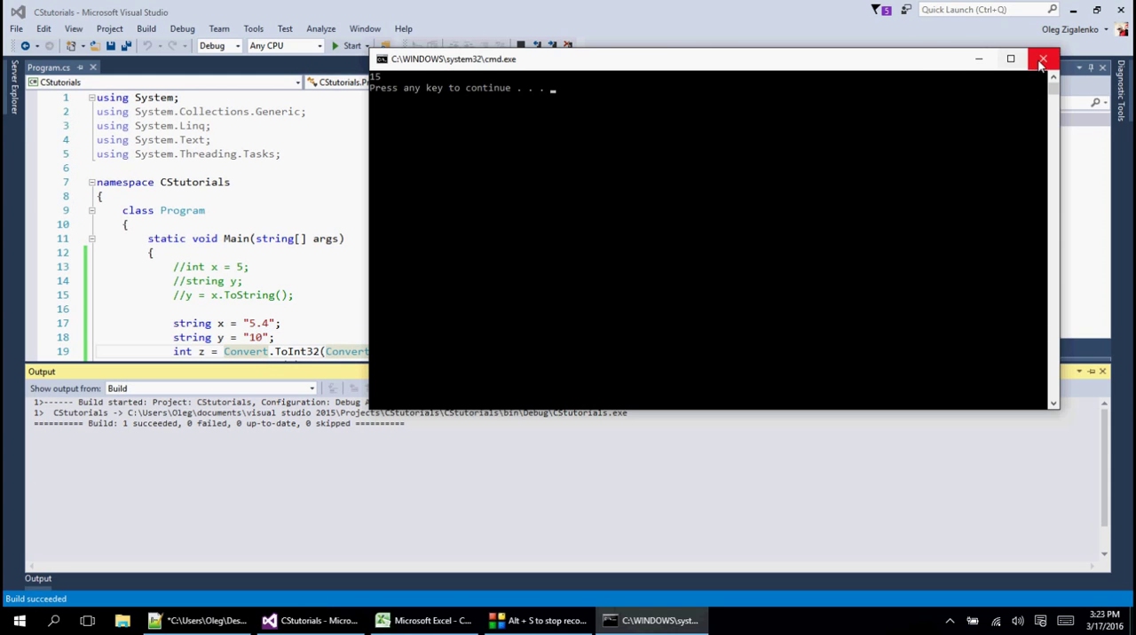
click(1042, 59)
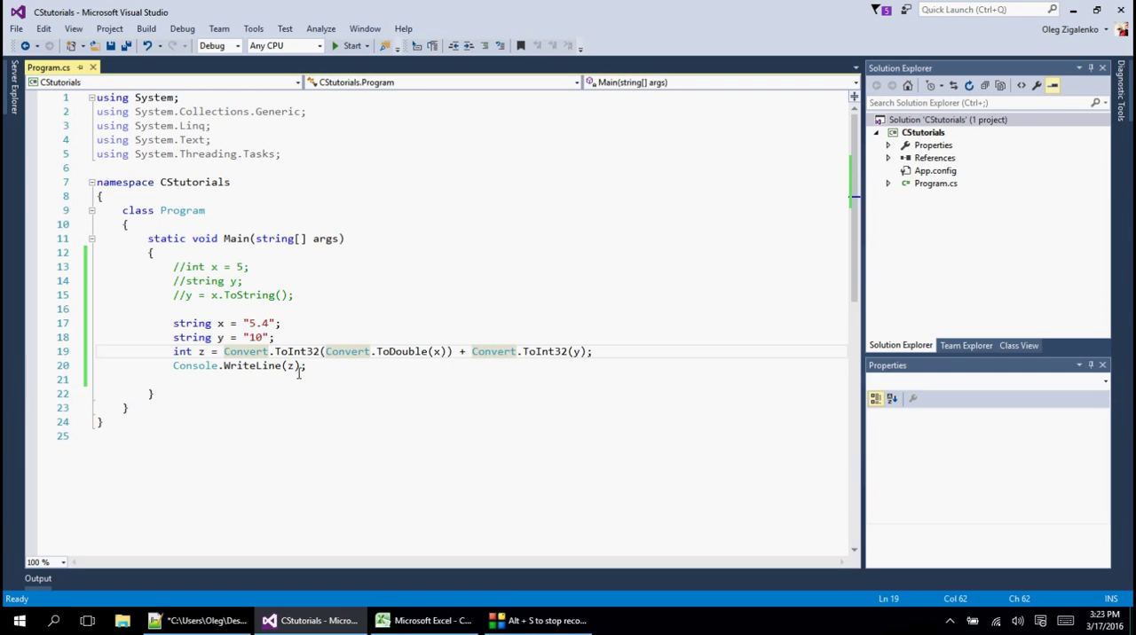
click(333, 365)
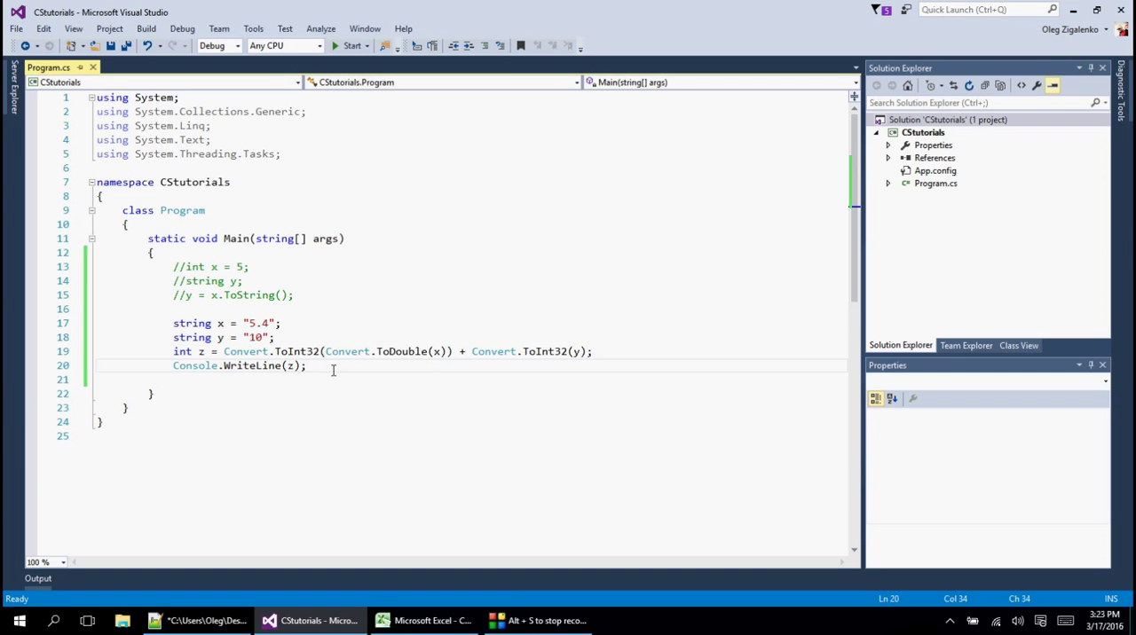